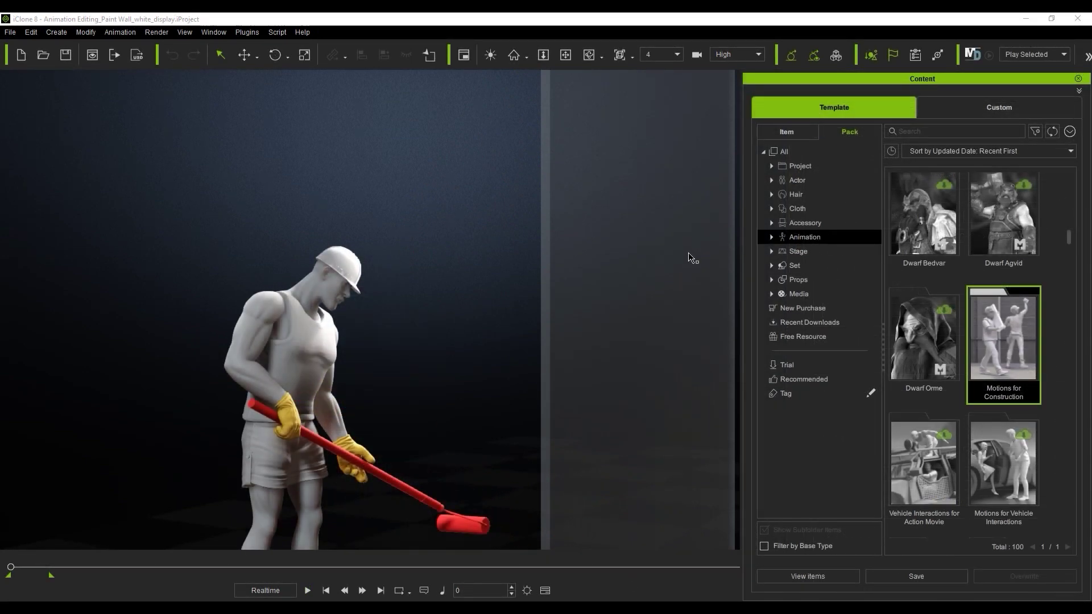
mouse_move(1017, 338)
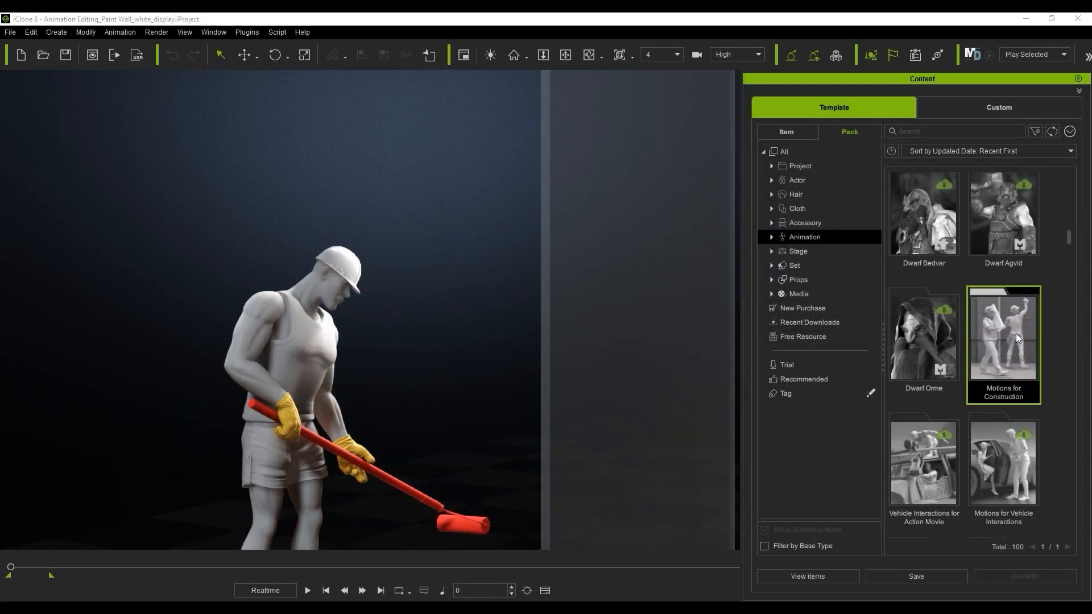
- Open the context menu of the Motions for Construction pack thumbnail
right_click(1002, 338)
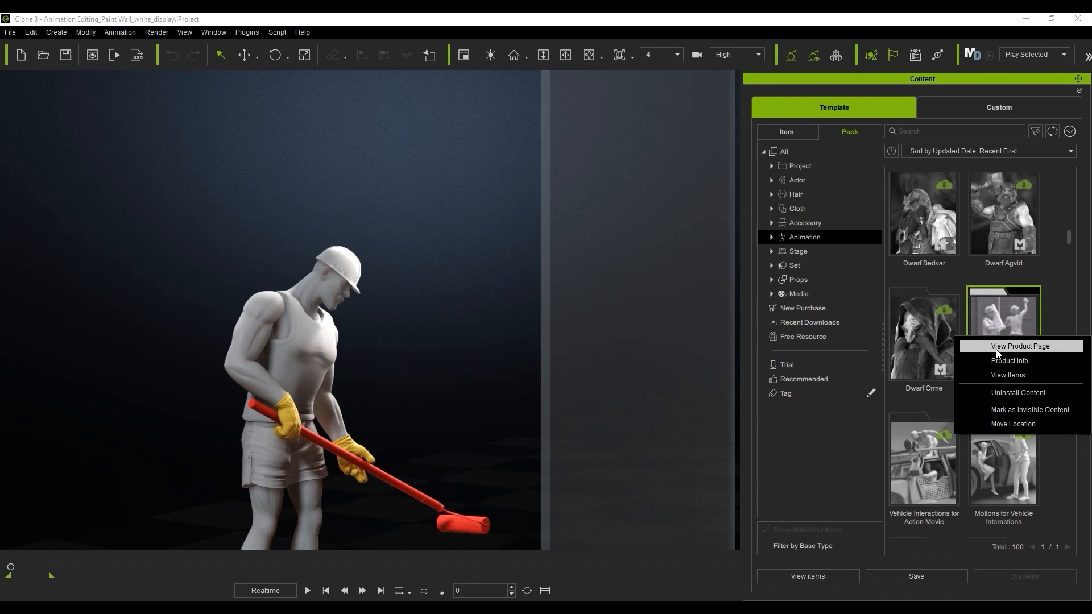
mouse_move(1043, 351)
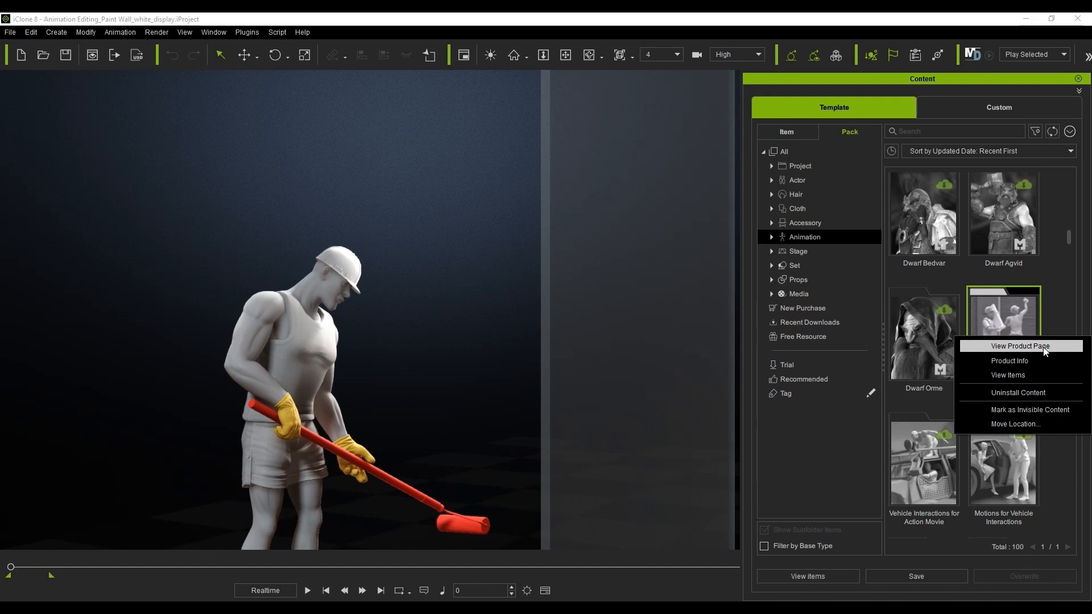
- Open the pack's store page and scroll through Foundation, Framing and Wall & Floor sections
left_click(1019, 346)
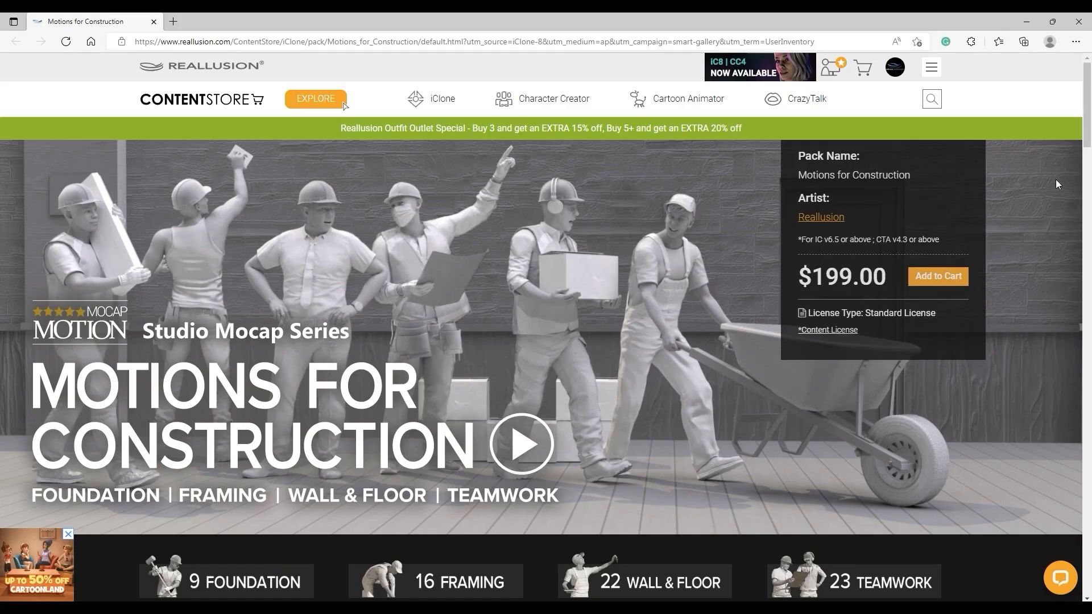
scroll("down", 3)
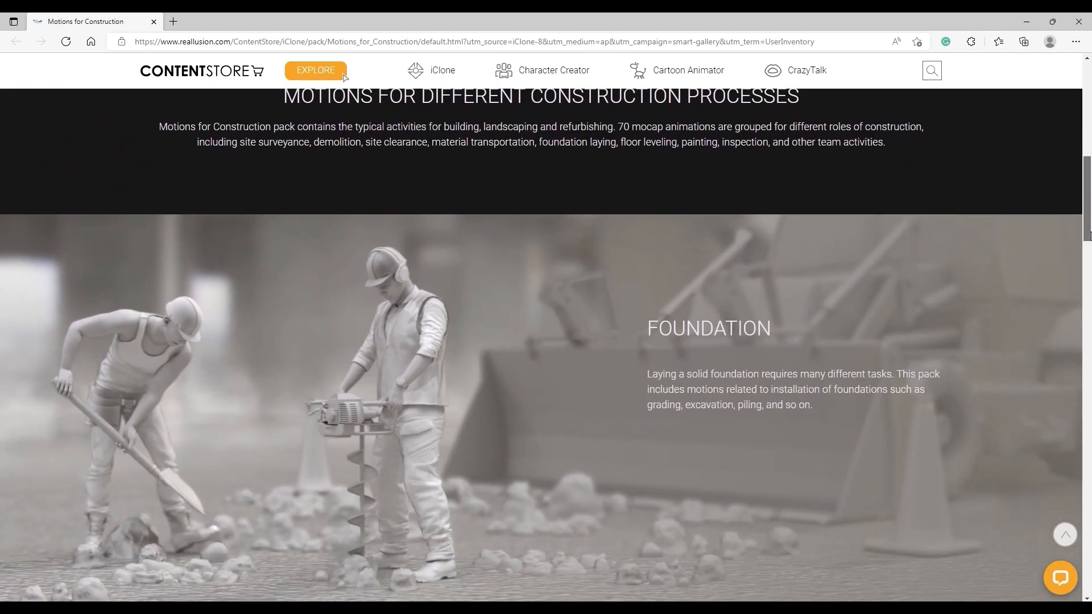
scroll("down", 3)
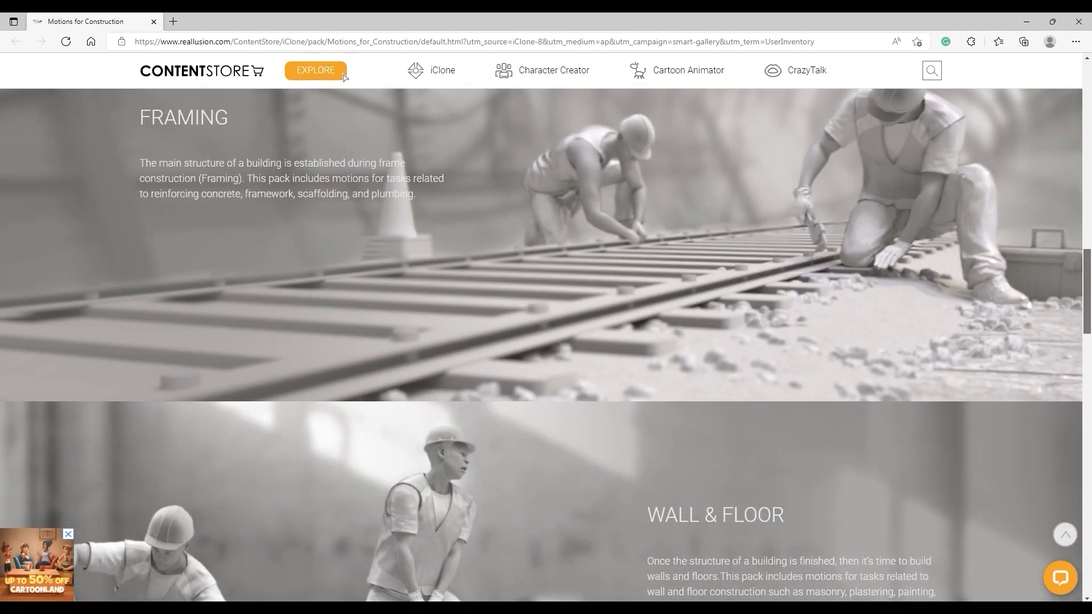
scroll("down", 3)
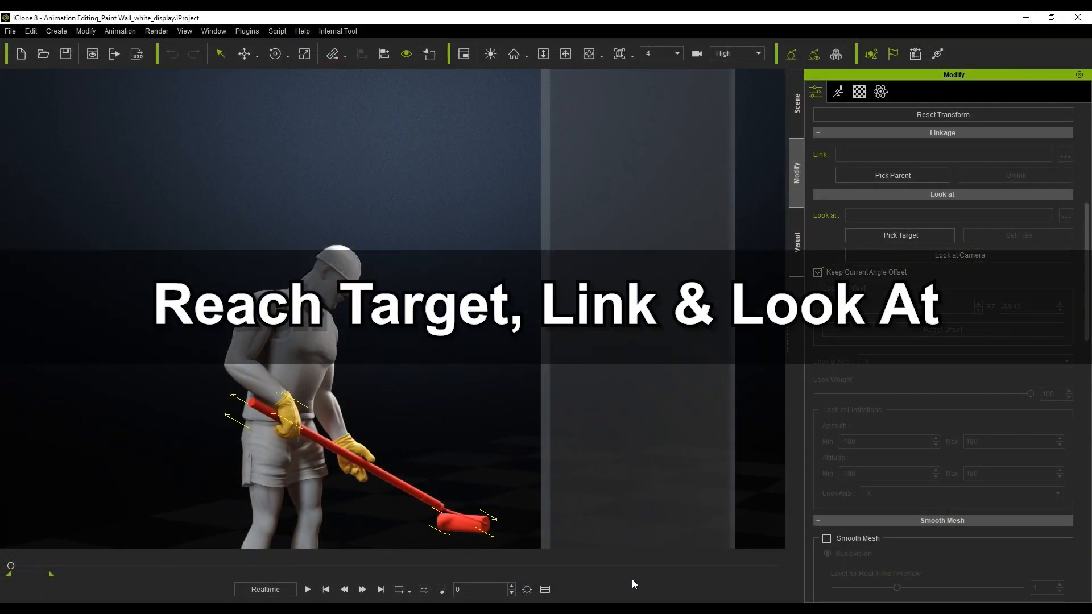
- Select the worker and zoom in on the gloved hands gripping the red roller pole
left_click(307, 589)
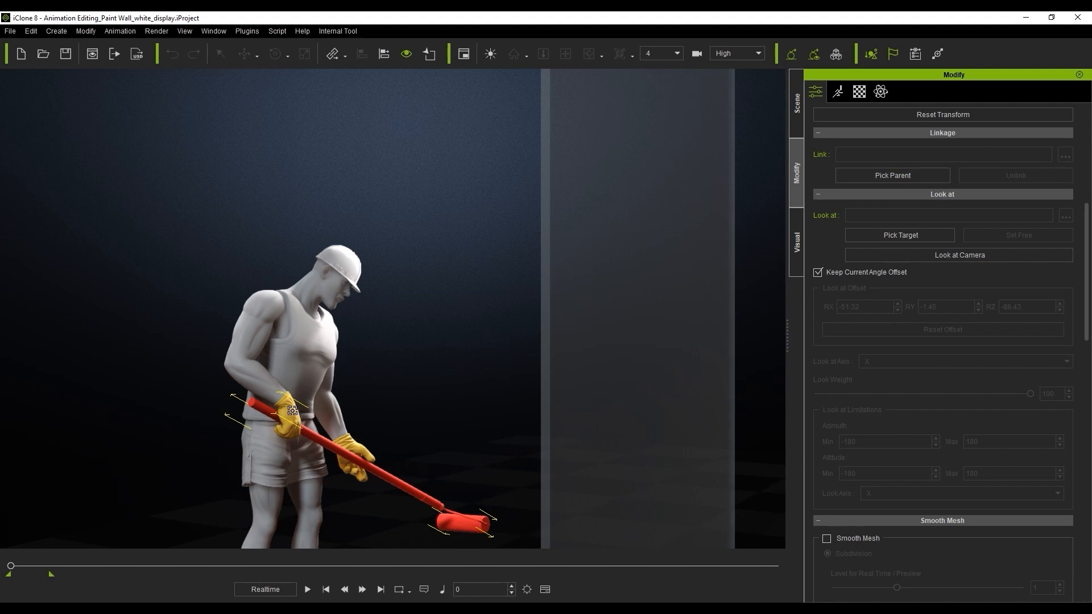
left_click(307, 589)
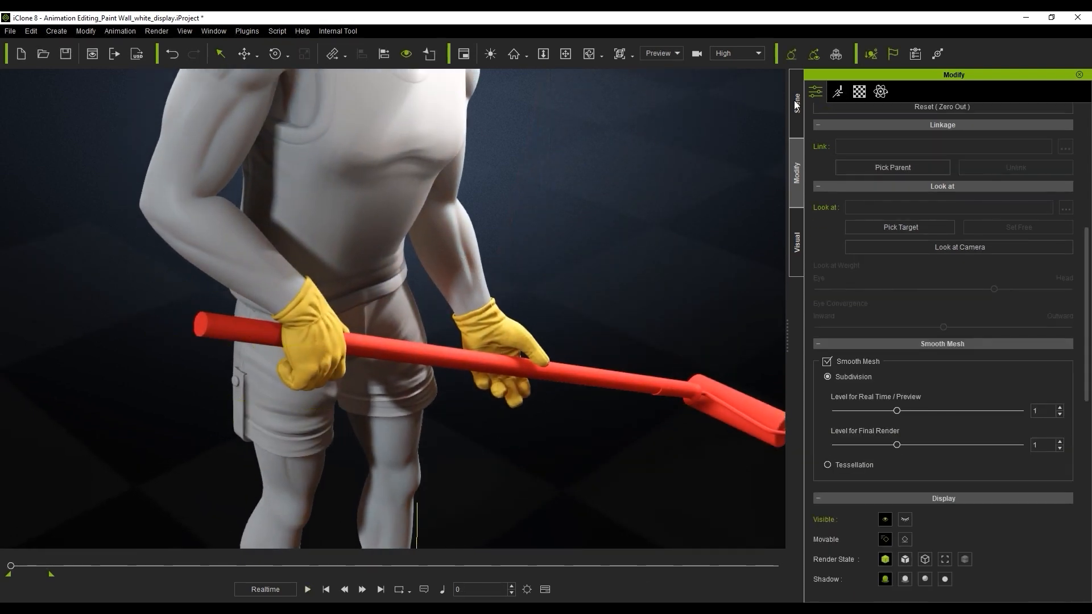
- Create a reach target dummy on the left hand, then select the roller pole
left_click(837, 91)
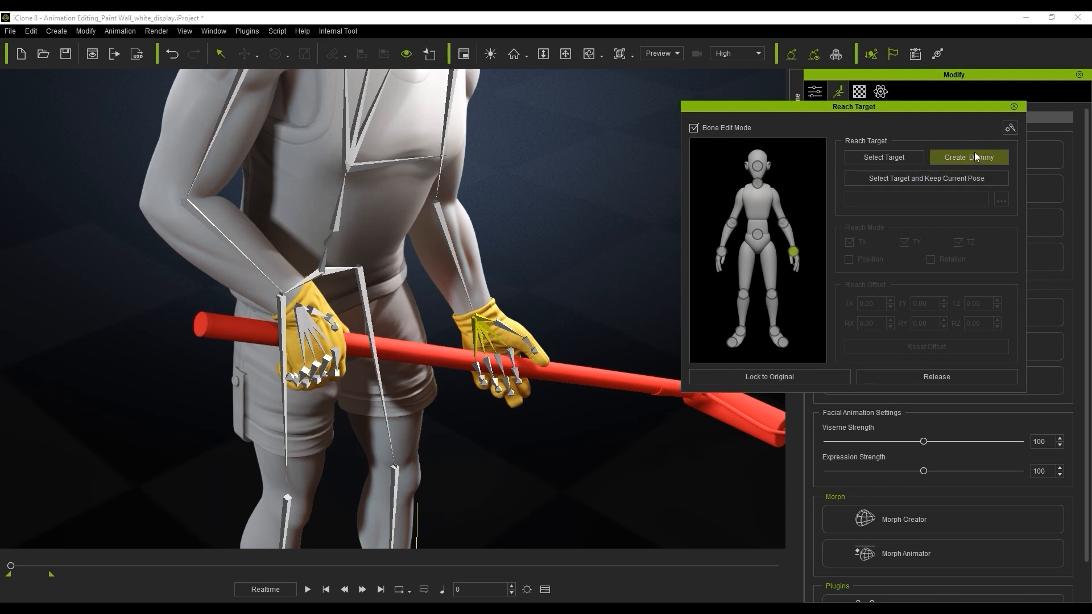
left_click(967, 157)
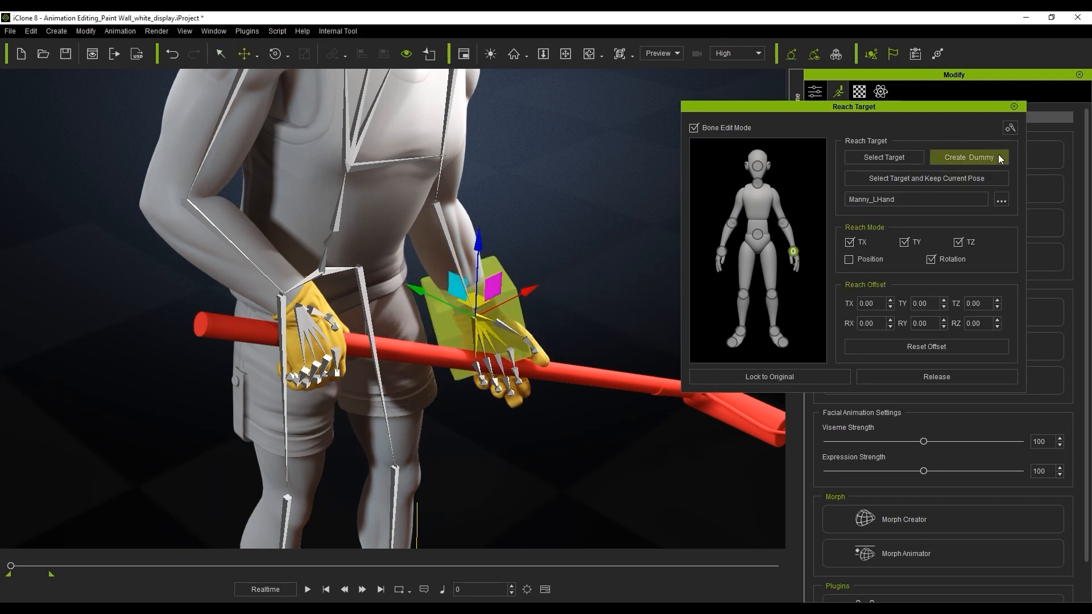
left_click(936, 377)
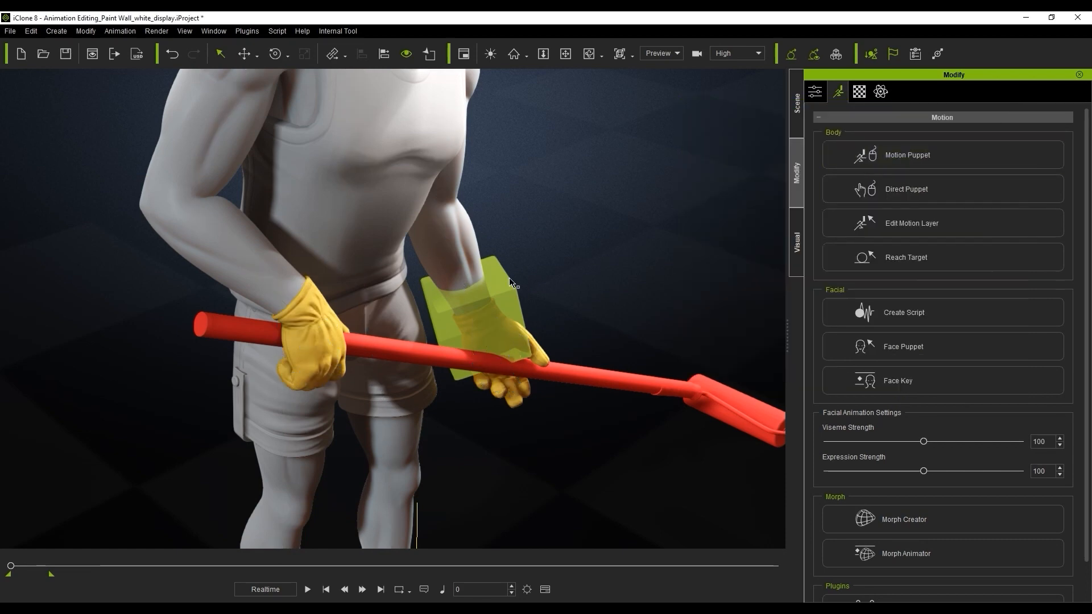
left_click(480, 328)
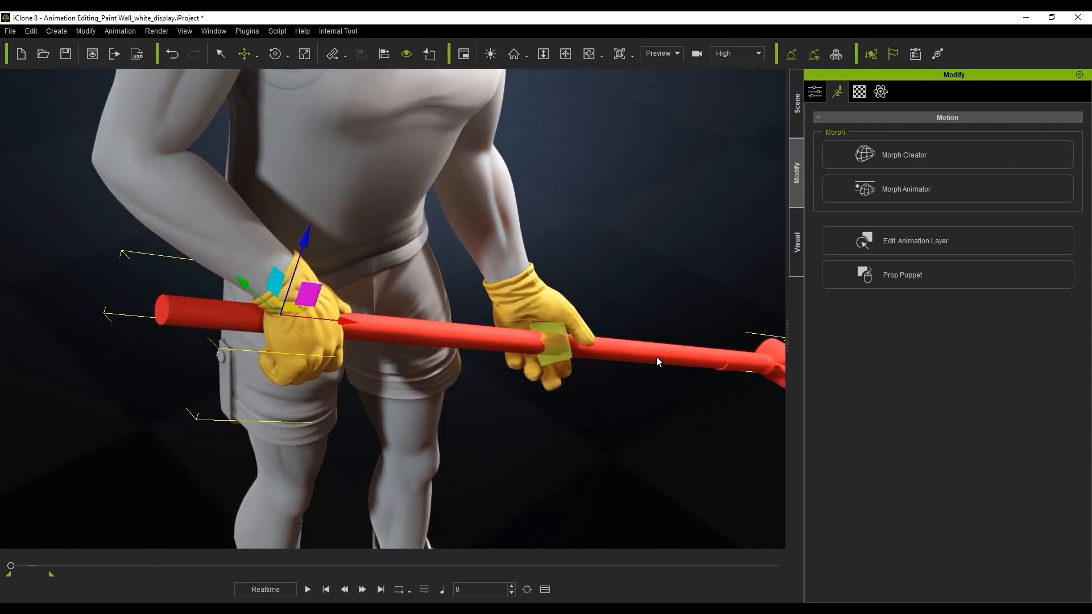
- Aim the pole at dummy ChamferBox001 and change its Look at Axis
left_click(837, 91)
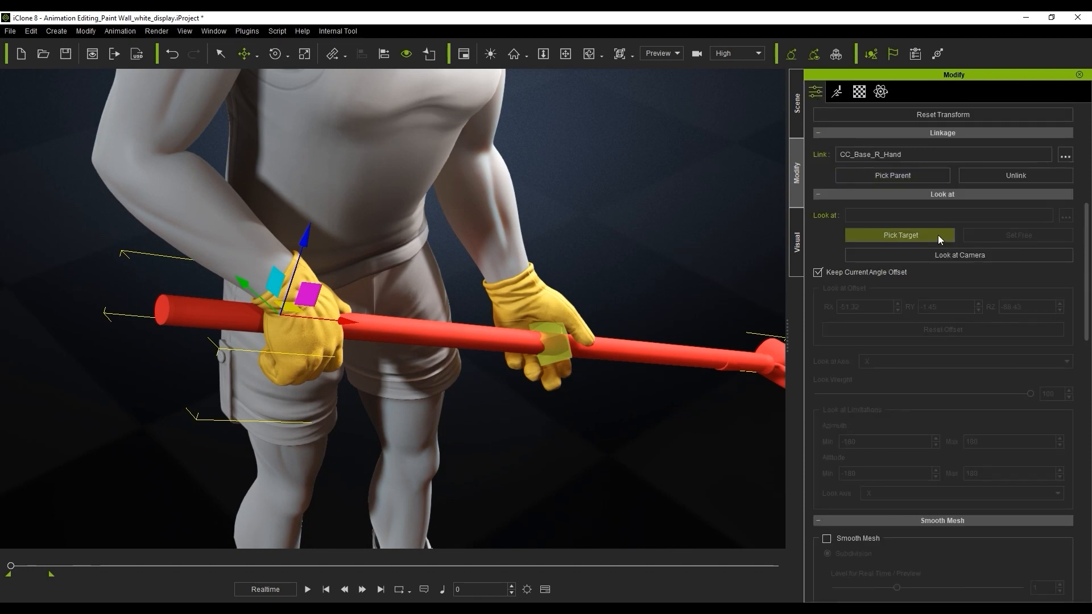
left_click(899, 234)
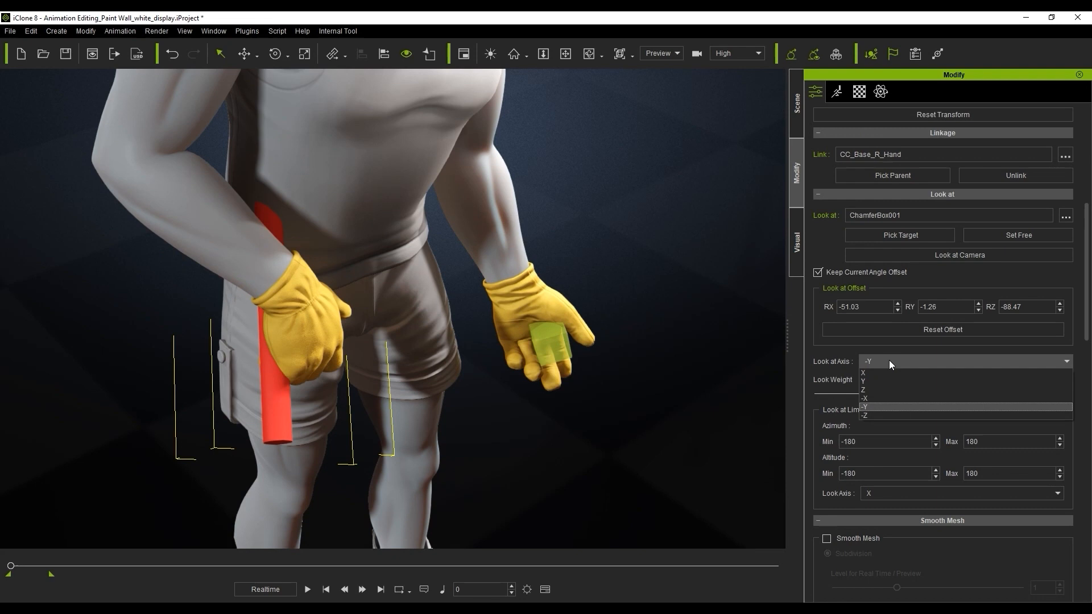
mouse_move(896, 374)
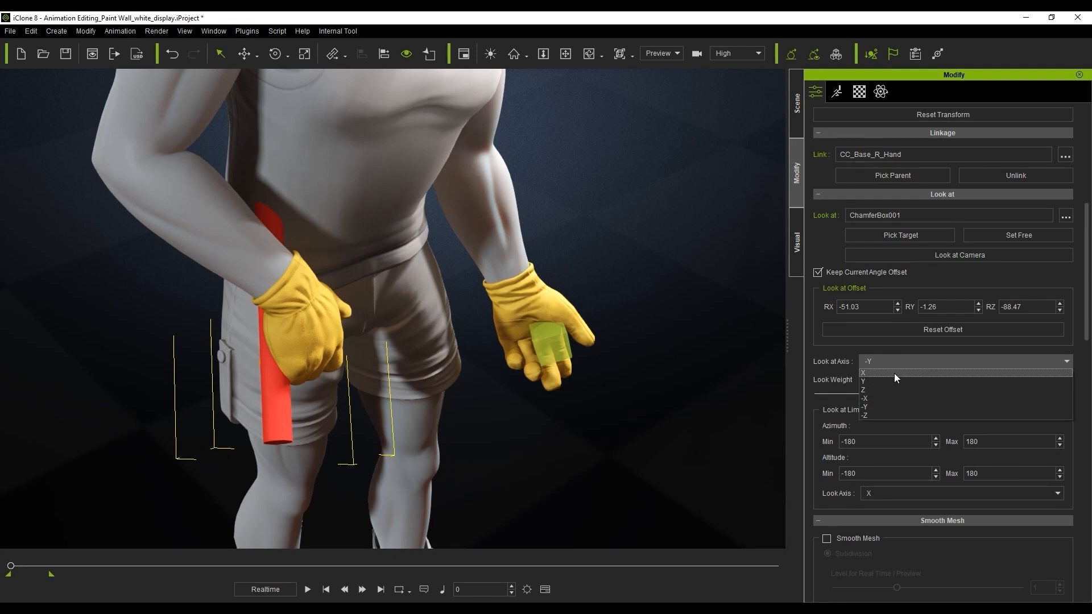
left_click(865, 372)
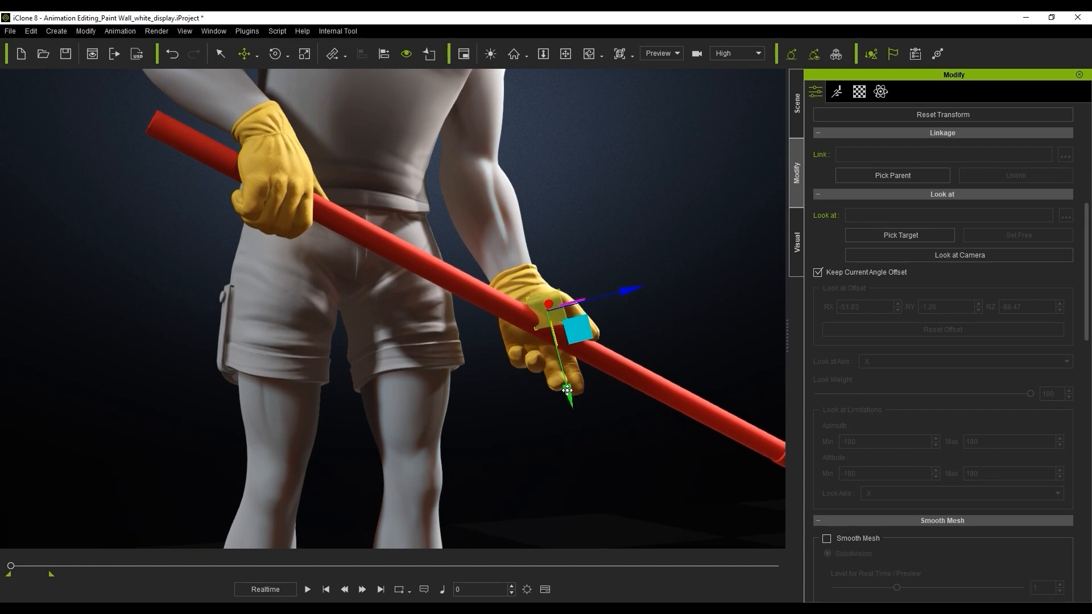
- Play and stop the painting animation to preview the two-handed pole
left_click(306, 589)
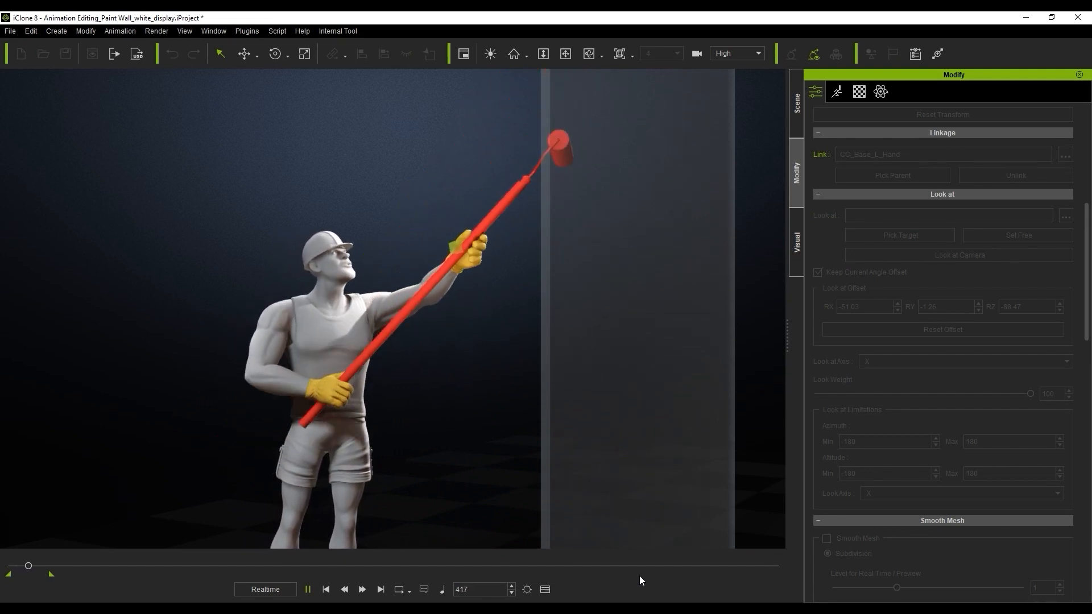
left_click(307, 593)
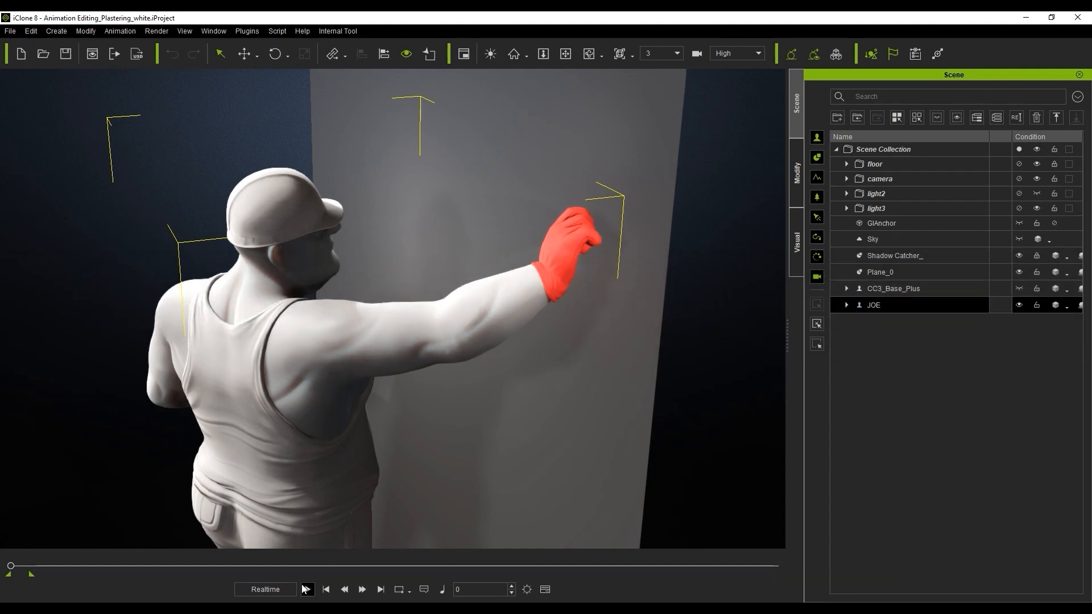
- Sample Root To Hip on JOE's Plastering_02_01 clip, then move to an earlier frame
left_click(307, 589)
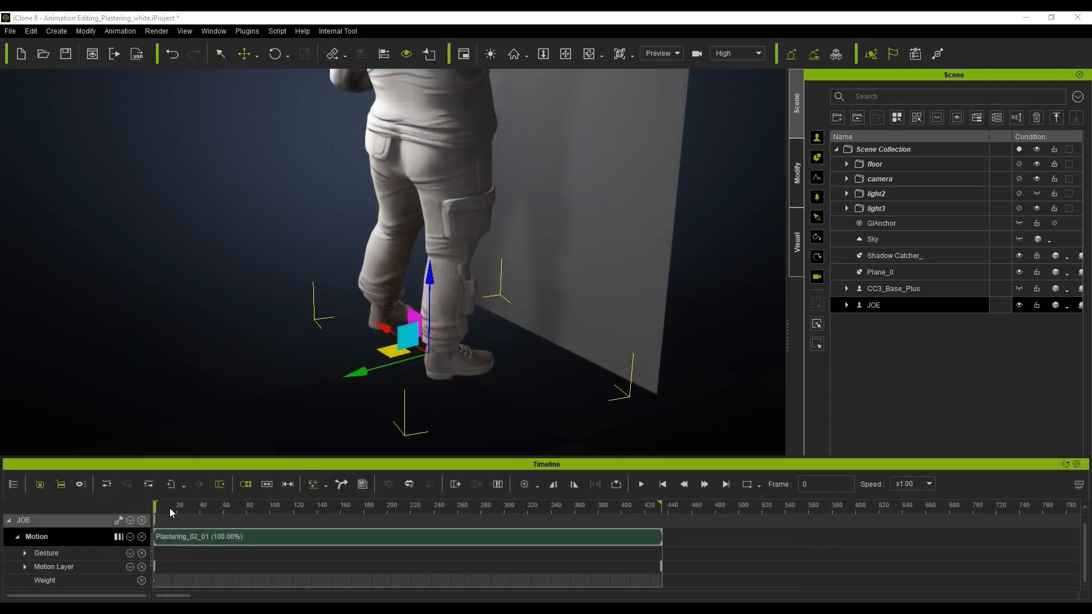
left_click(183, 506)
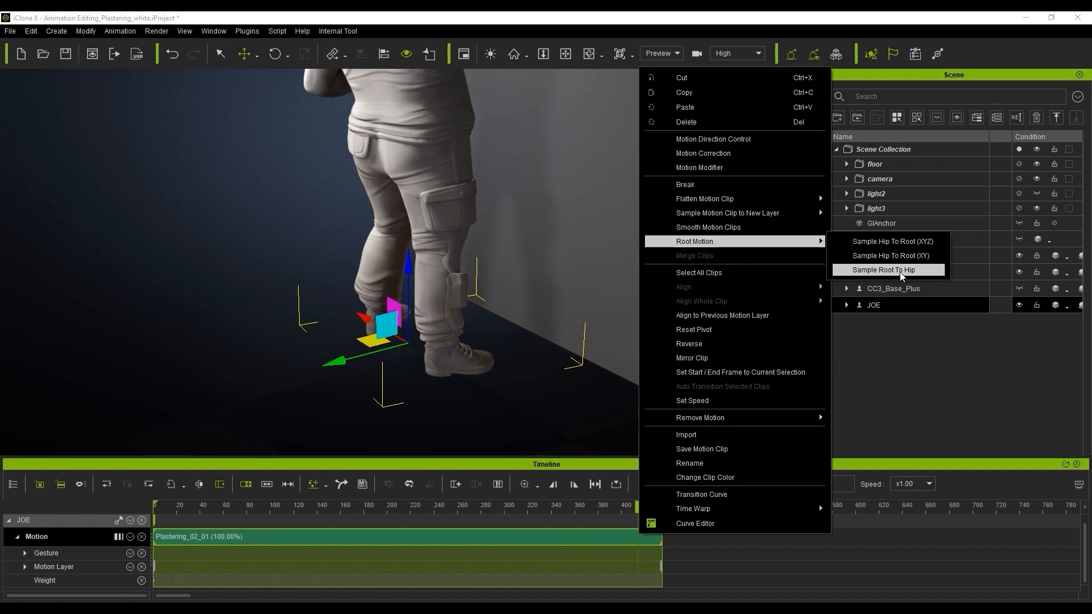
left_click(884, 270)
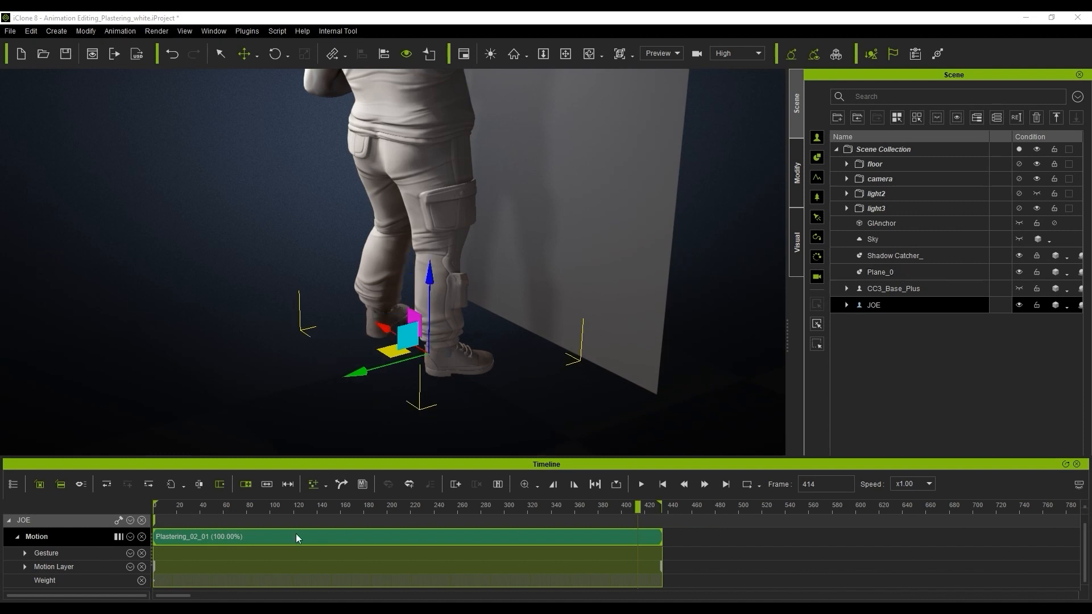
left_click(249, 505)
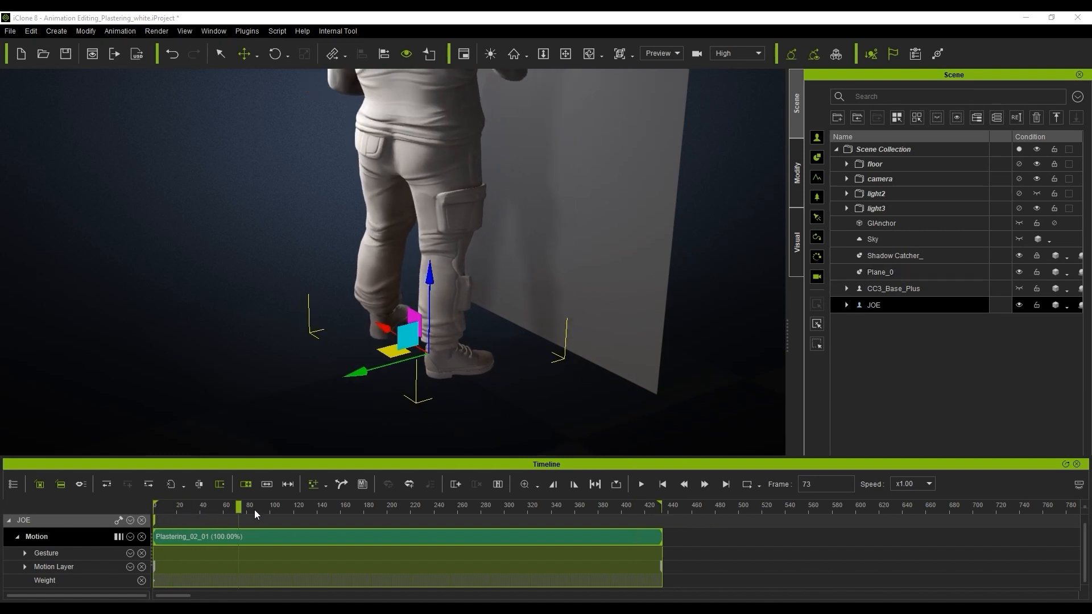
- Set JOE's right hand to reach wall Plane_0 with position and rotation locked
left_click(519, 505)
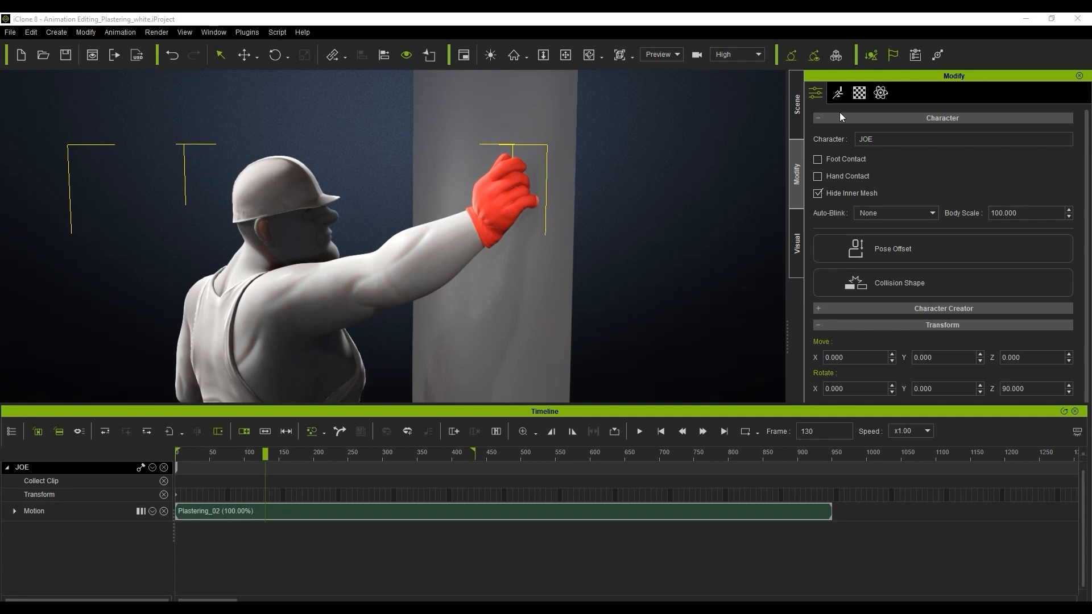
left_click(837, 93)
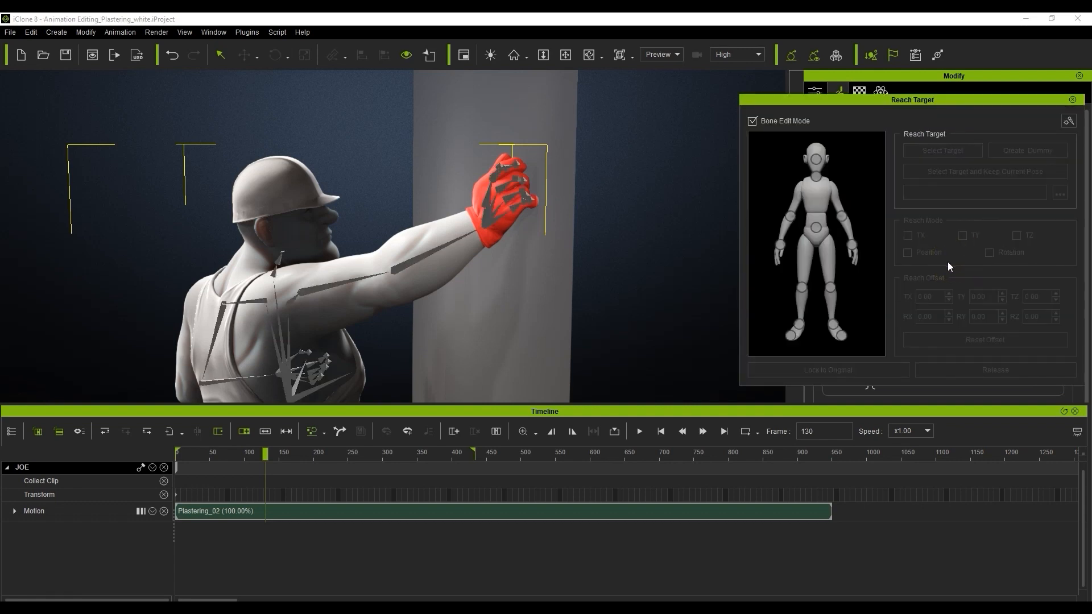
left_click(514, 202)
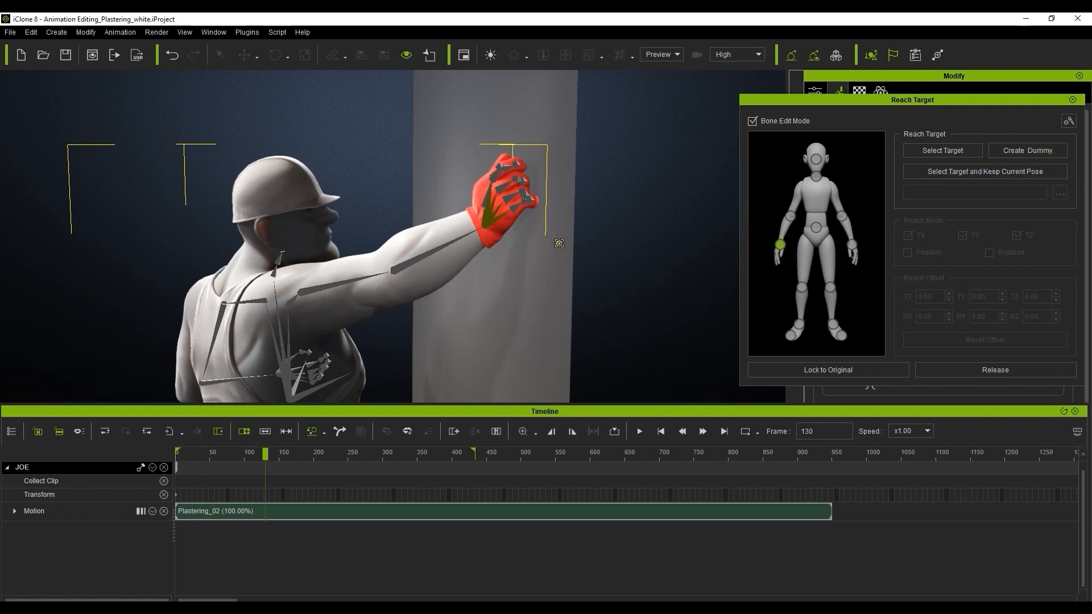
left_click(942, 150)
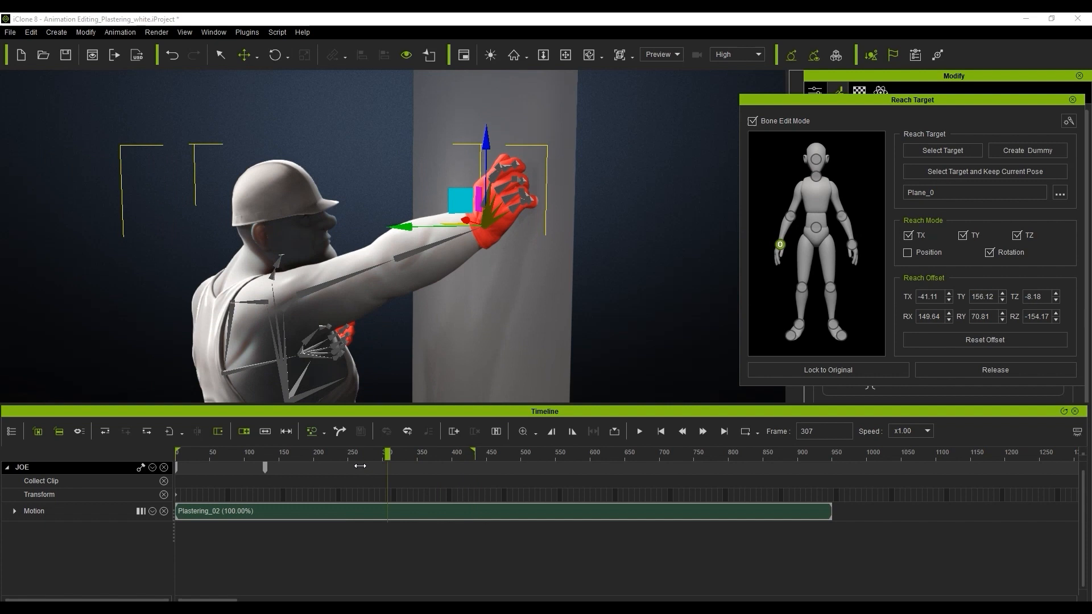
left_click(104, 431)
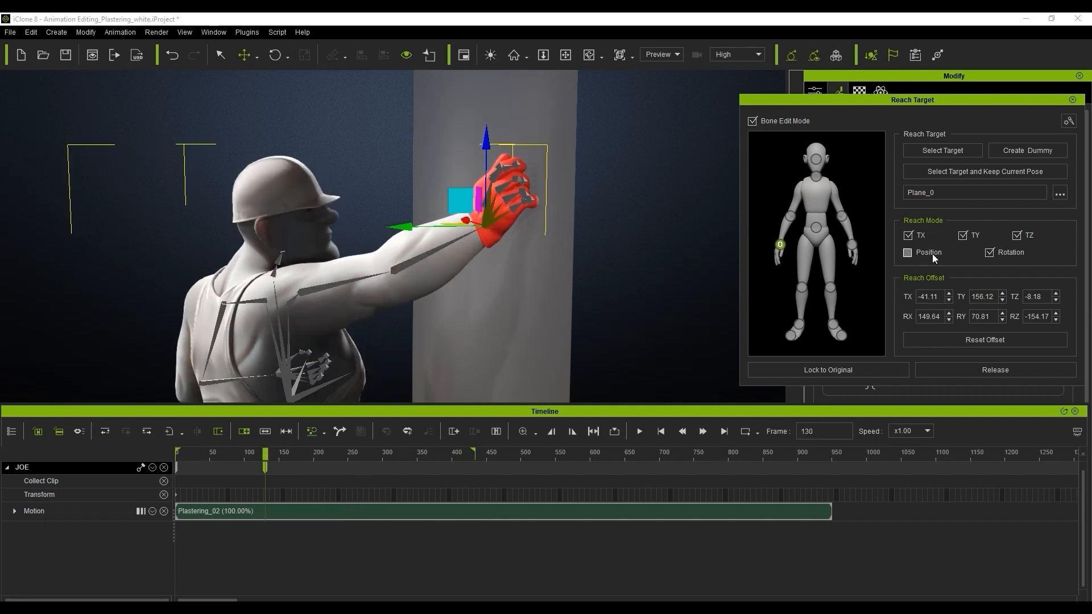
- Uncheck TX, TZ and Rotation so the hand follows only TY
left_click(908, 235)
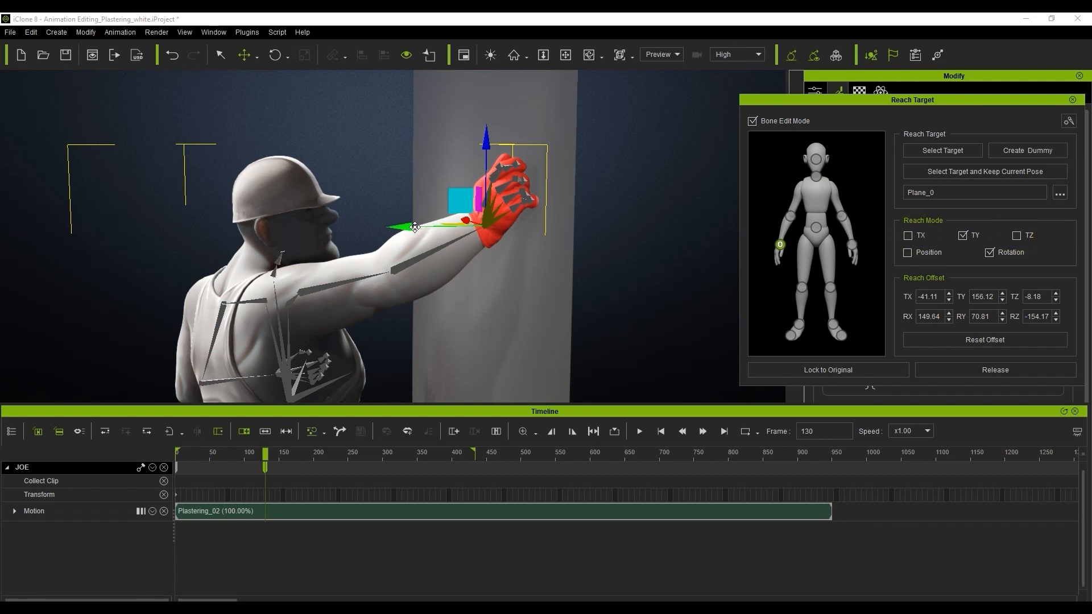
left_click(259, 453)
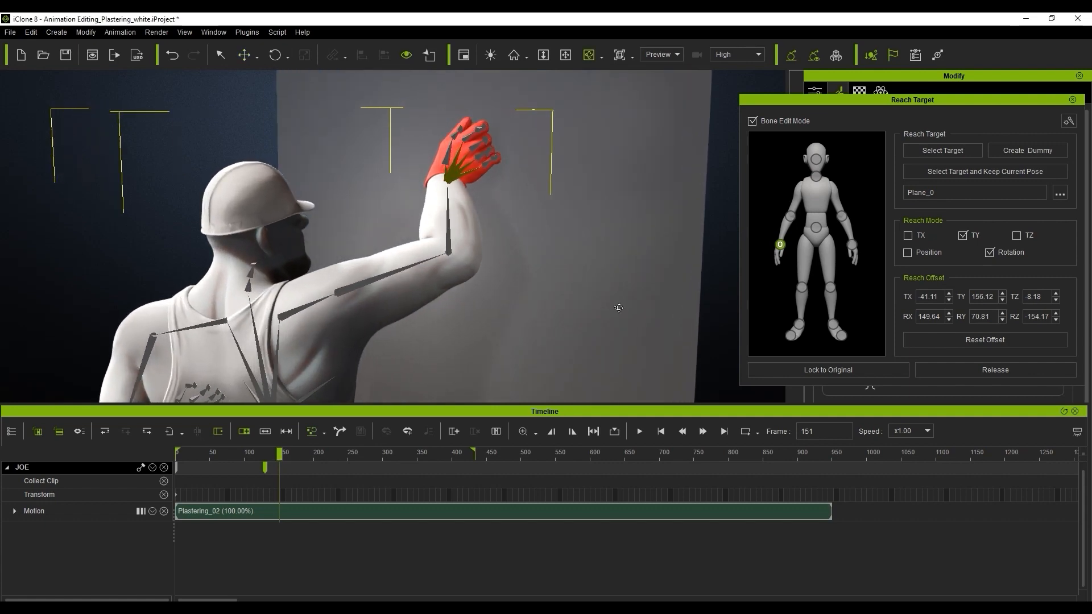
left_click(289, 453)
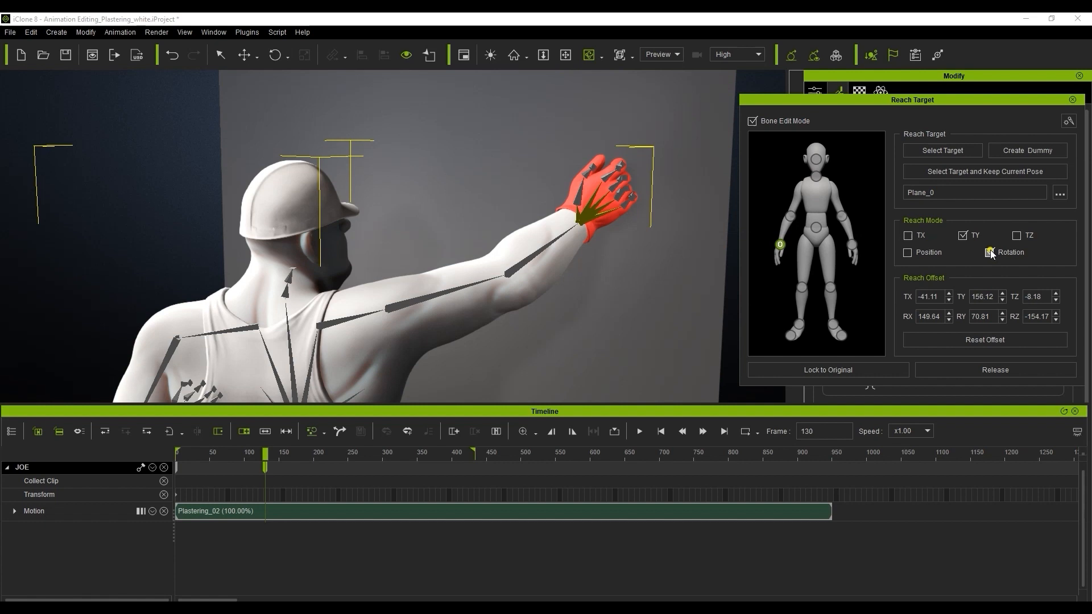
left_click(989, 252)
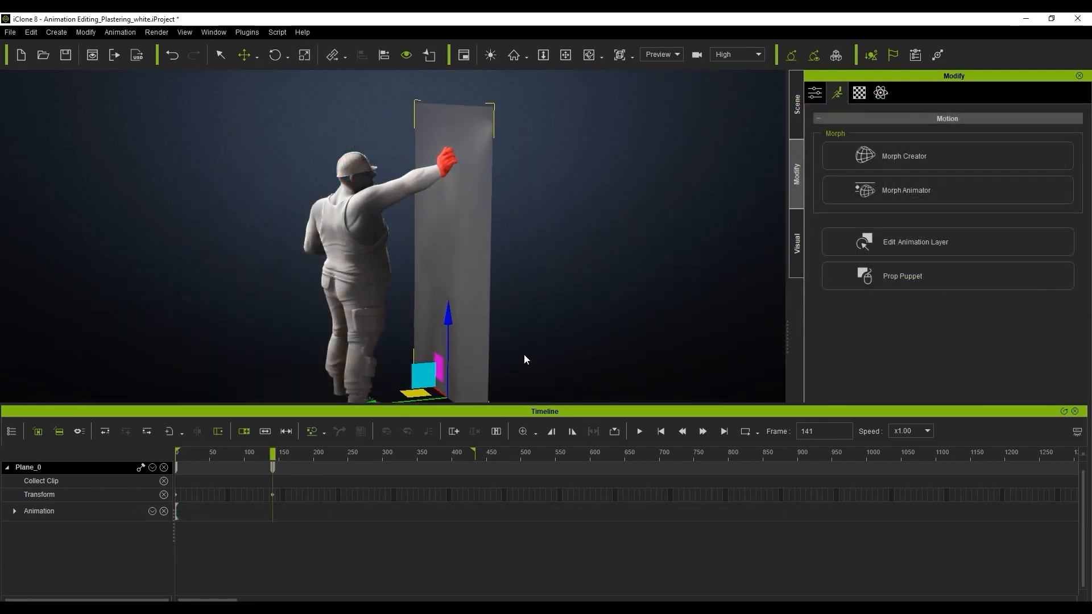
- Reselect JOE in the viewport at frame 239
left_click(347, 216)
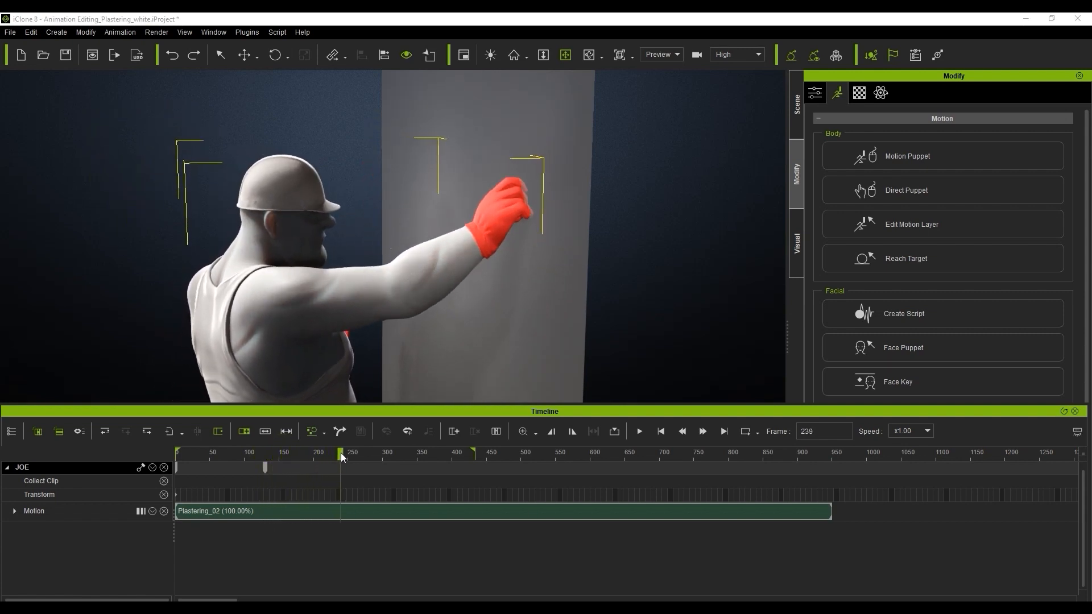
- In Reach Target settings, release the worker's right hand from the wall at frame 239
left_click(905, 258)
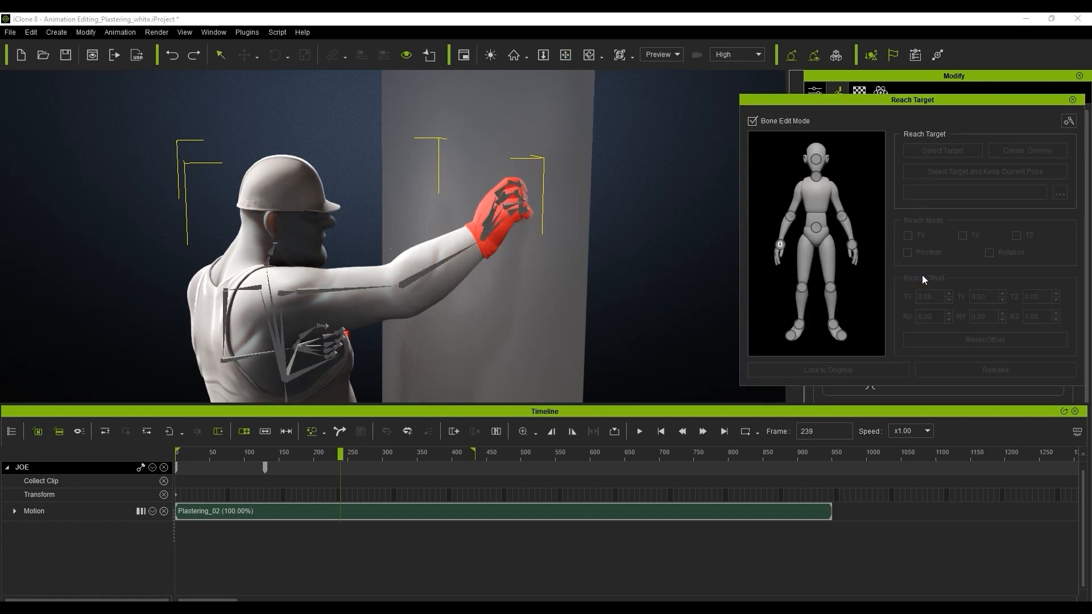
left_click(941, 150)
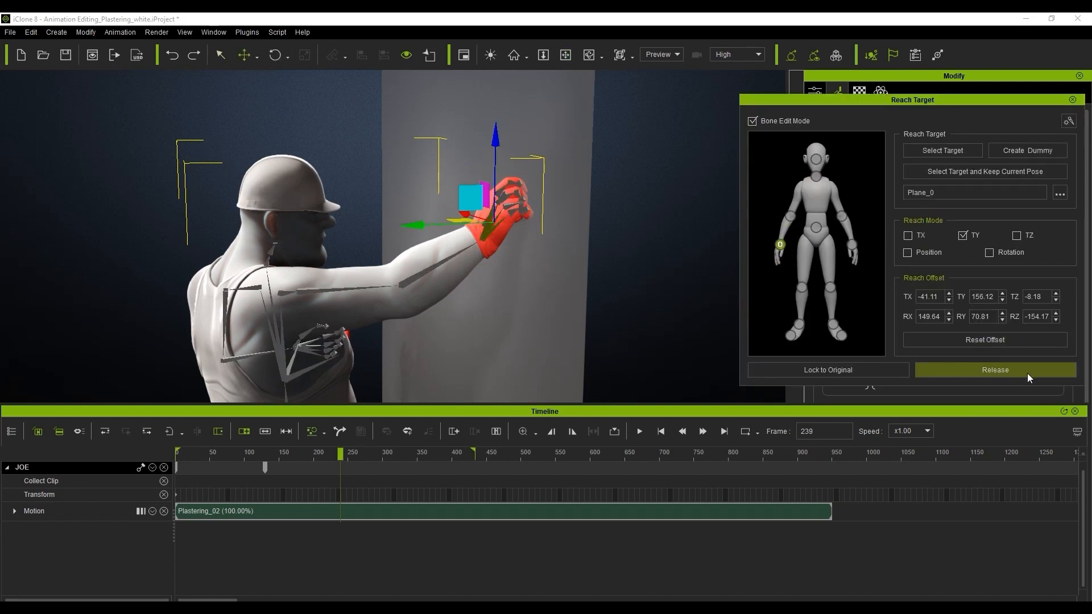
left_click(994, 370)
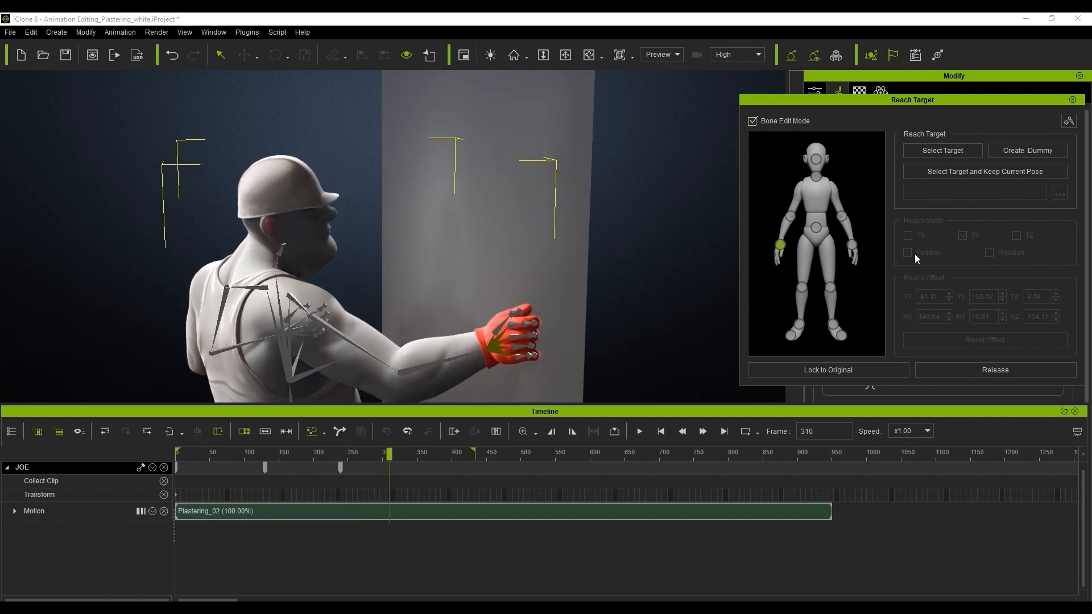
- At frame 310, re-lock the right hand to the wall plane with TX, TZ and Rotation unchecked
left_click(778, 249)
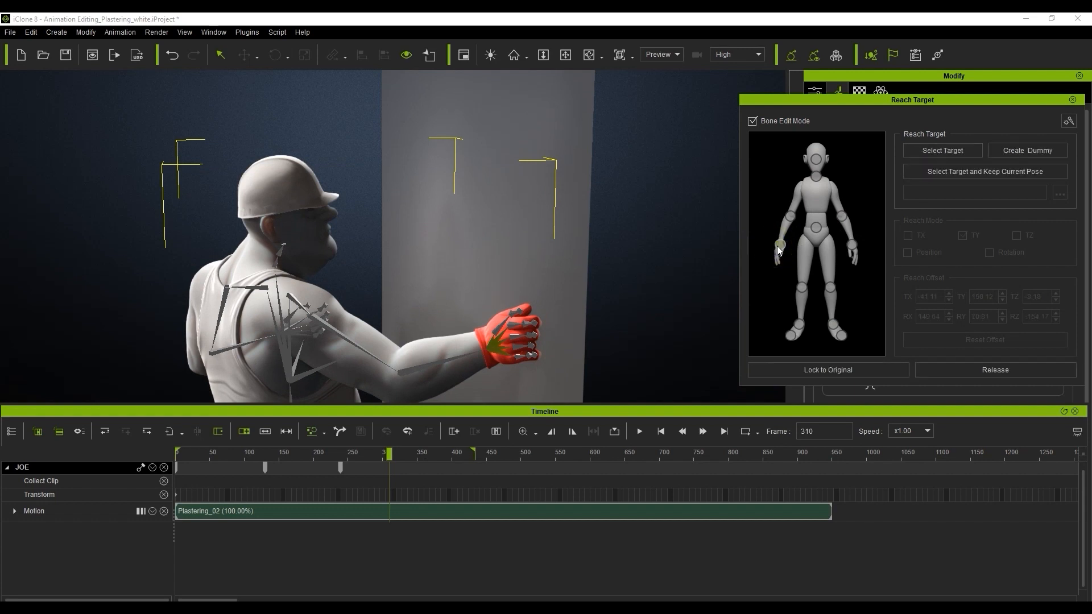
left_click(778, 246)
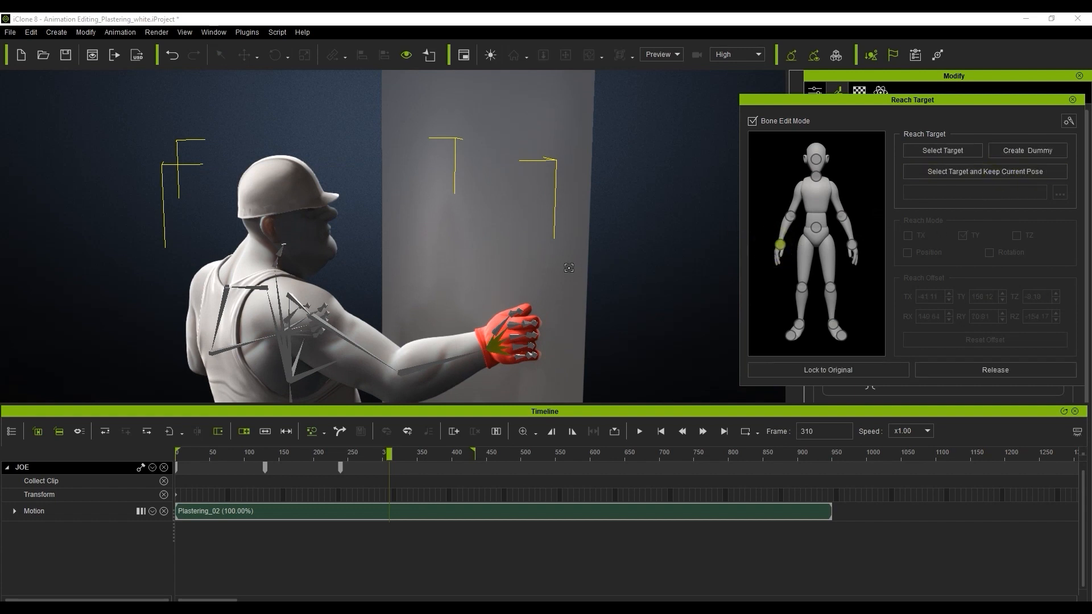
left_click(942, 150)
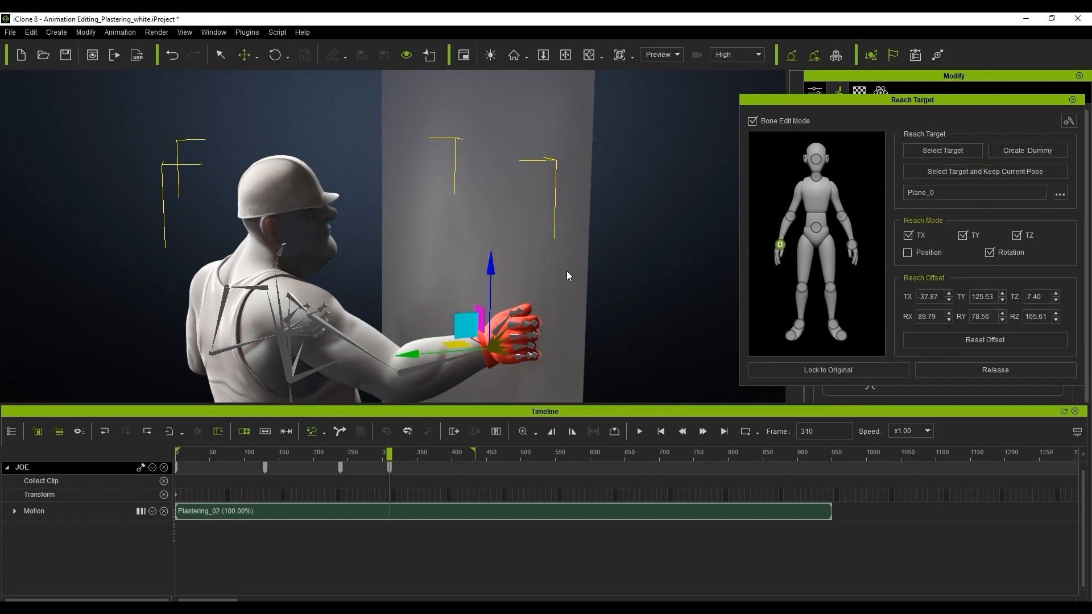
left_click(908, 235)
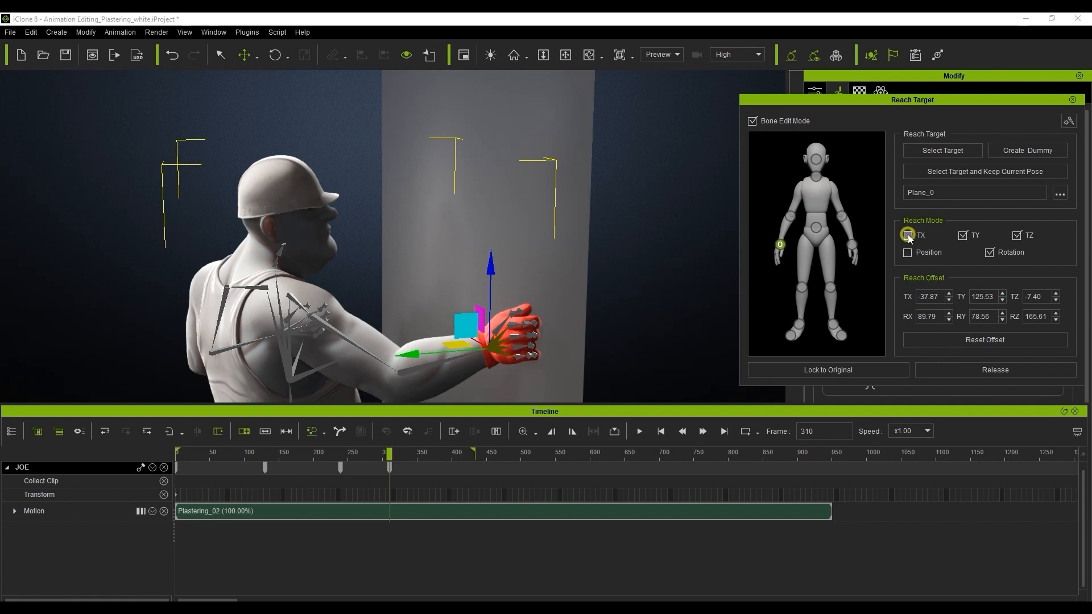
left_click(907, 236)
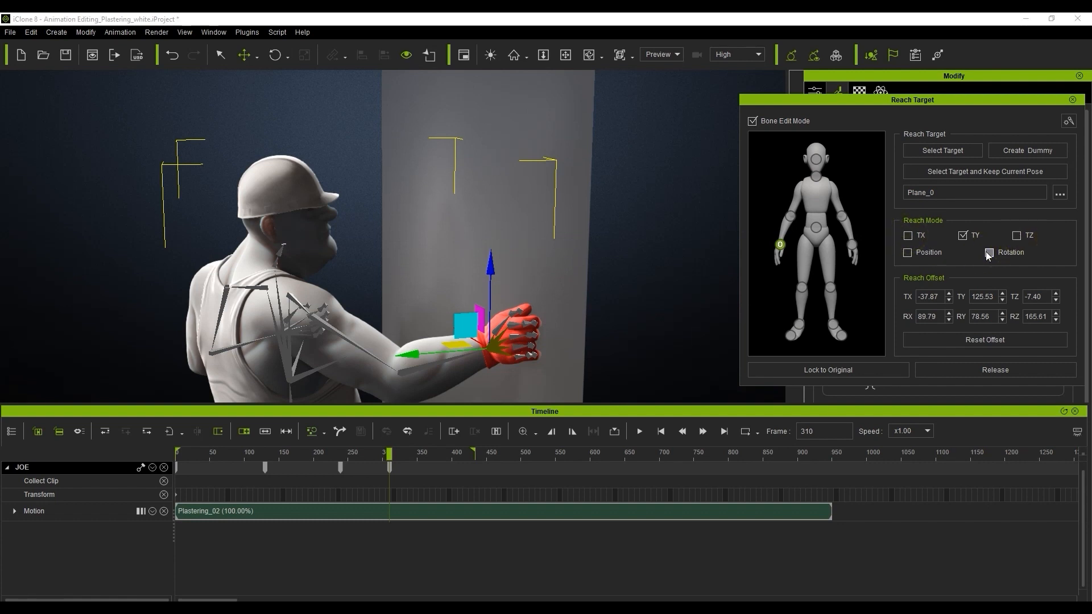
left_click(989, 252)
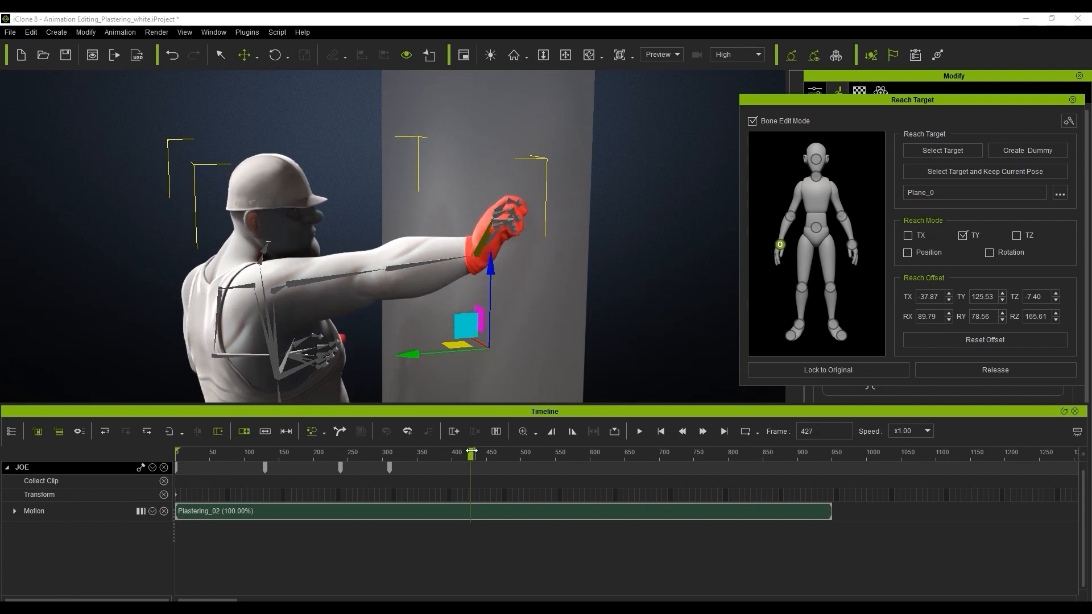
- Release the hand again near frame 432 and adjust TZ Reach Offsets at earlier keys
left_click(994, 369)
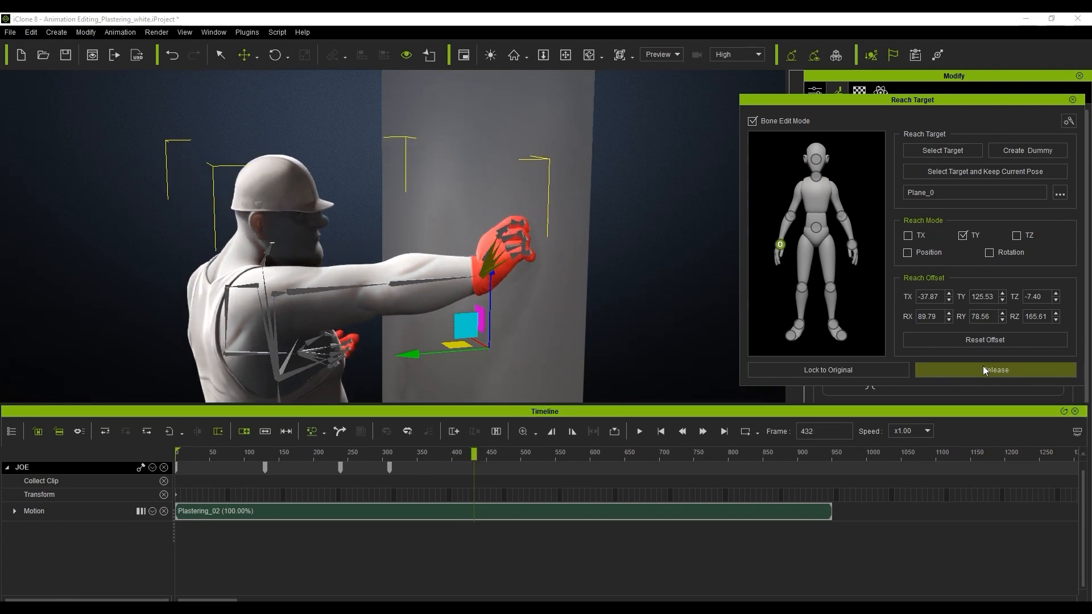
left_click(387, 453)
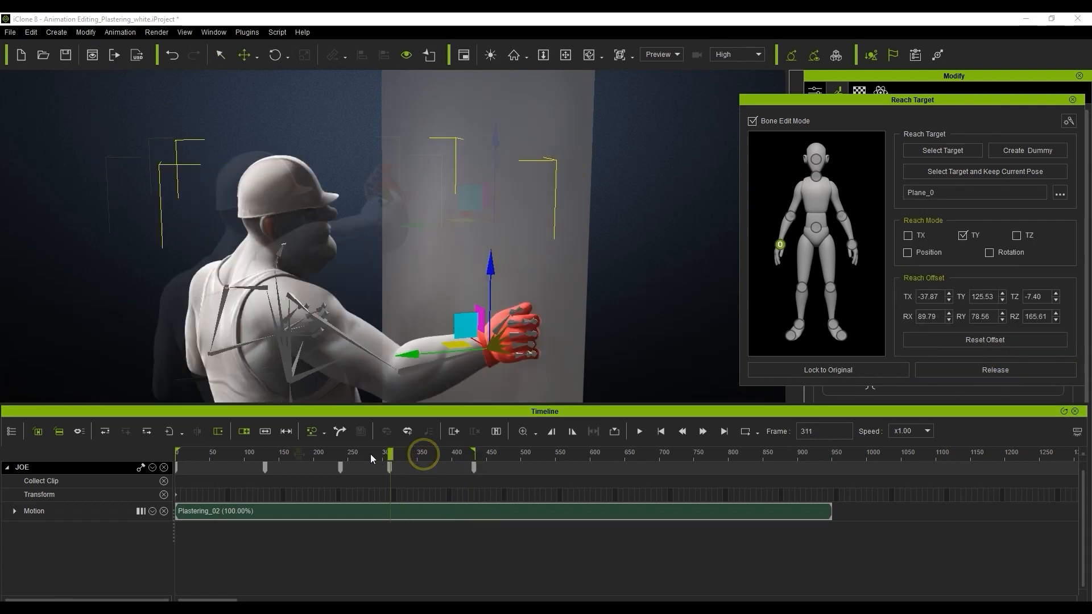
left_click(332, 452)
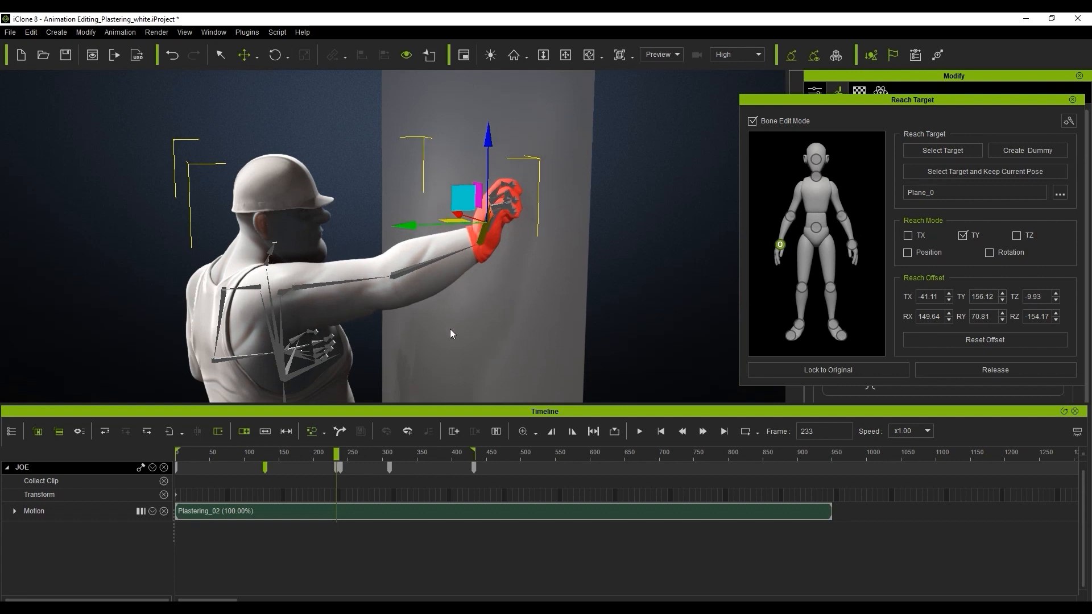
left_click(335, 453)
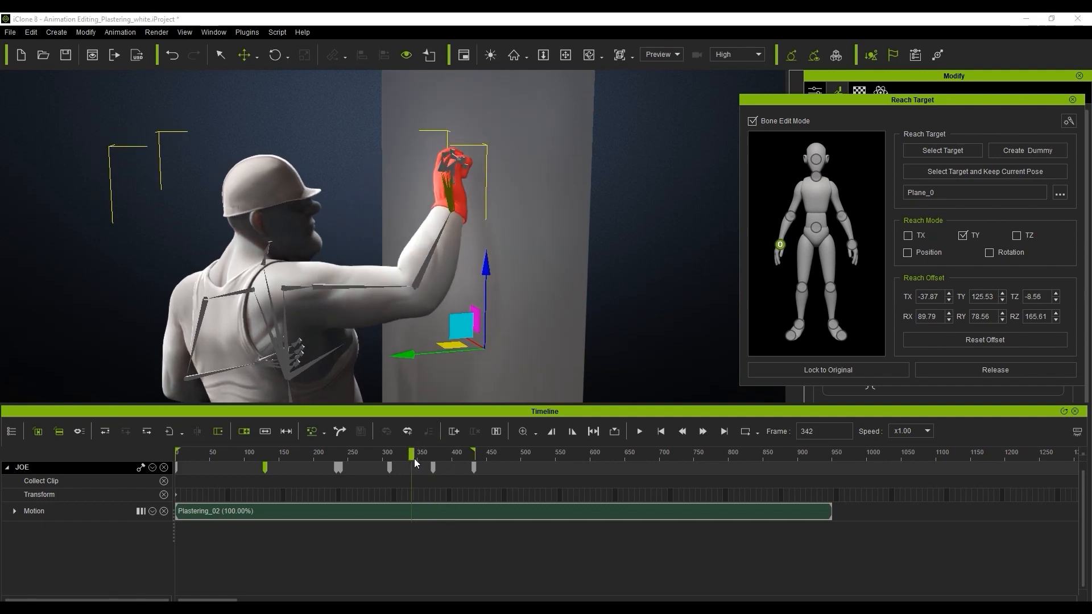
left_click(477, 453)
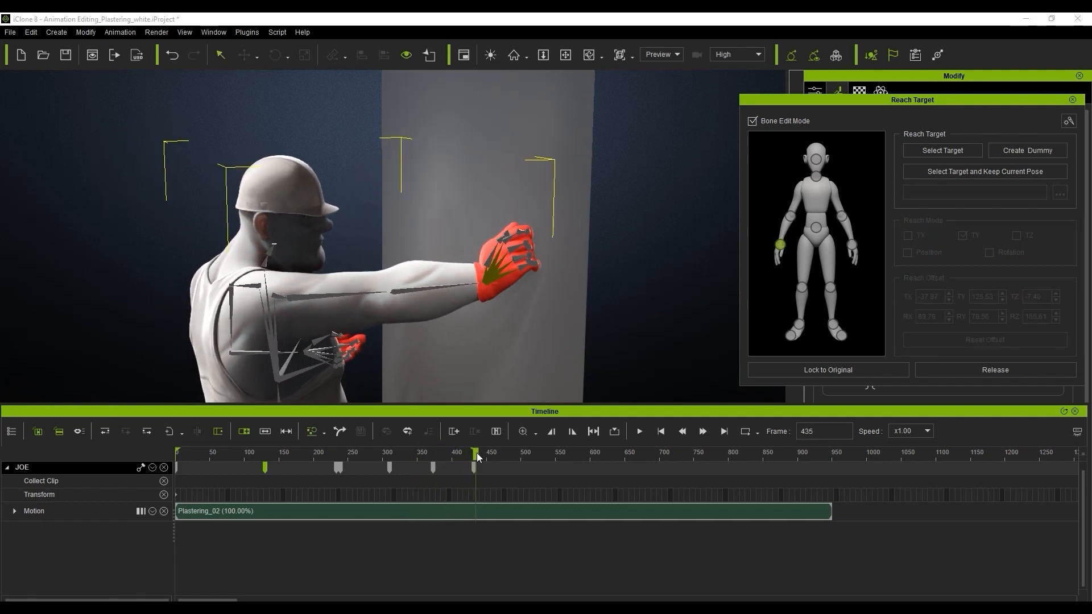
left_click(638, 431)
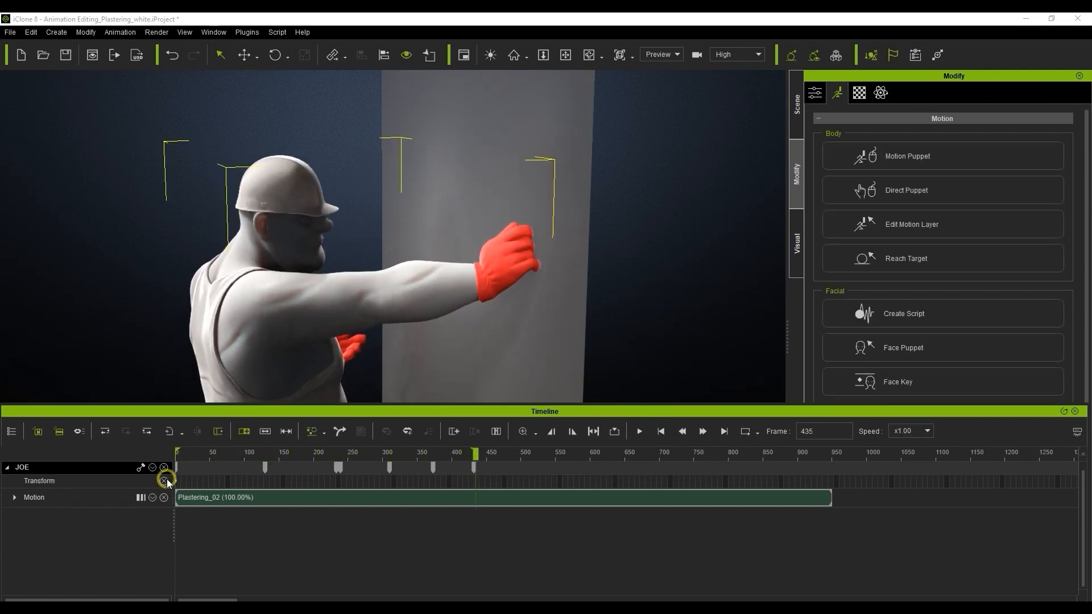
- Enable JOE's Reach tracks in the timeline and scroll down to Reach R Hand
left_click(163, 481)
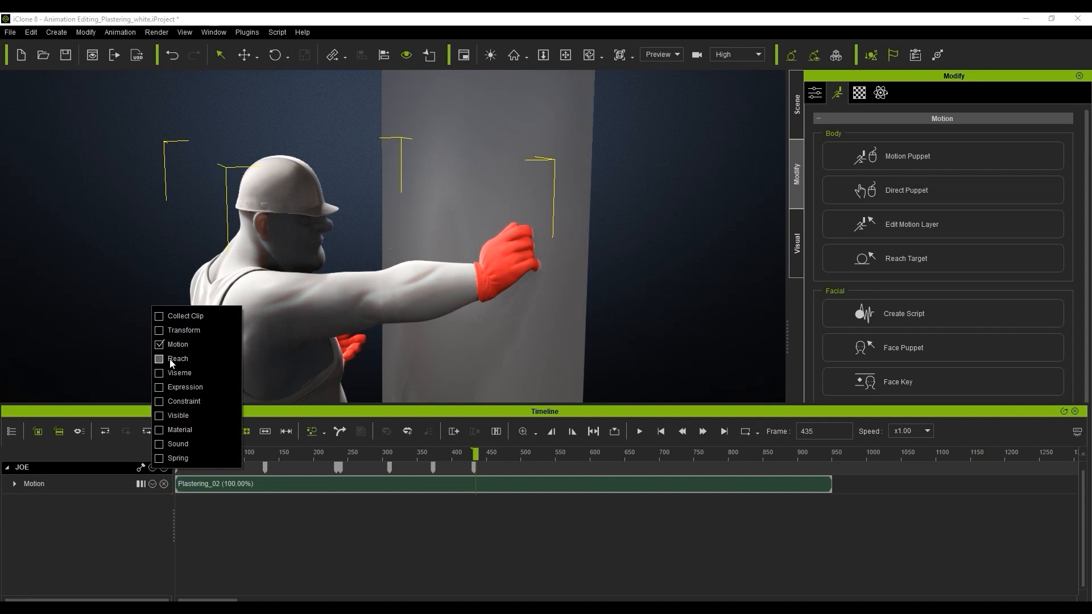
left_click(177, 358)
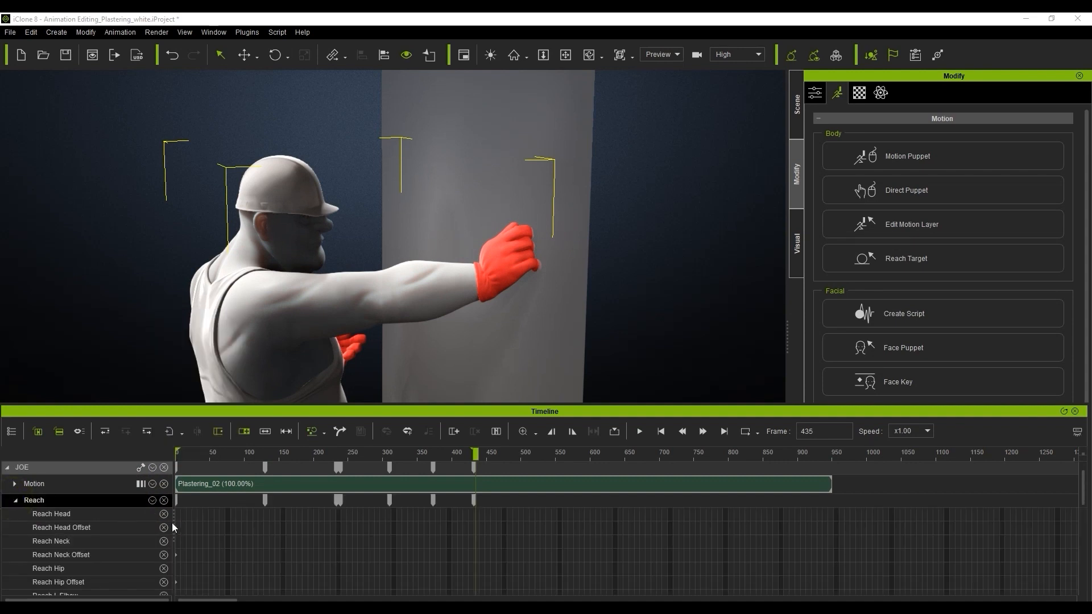
scroll("down", 3)
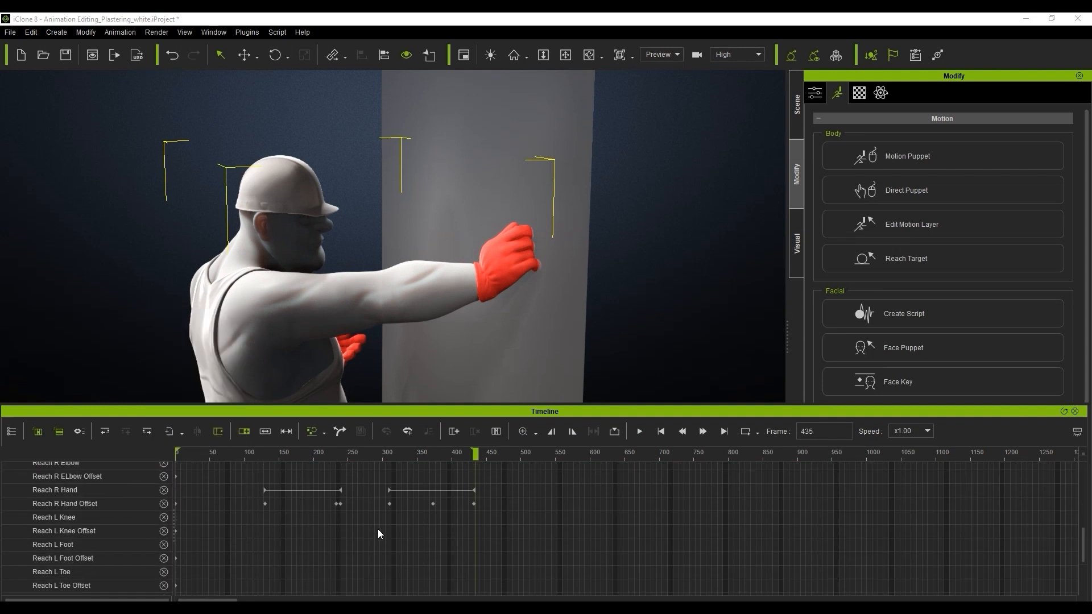
left_click(66, 503)
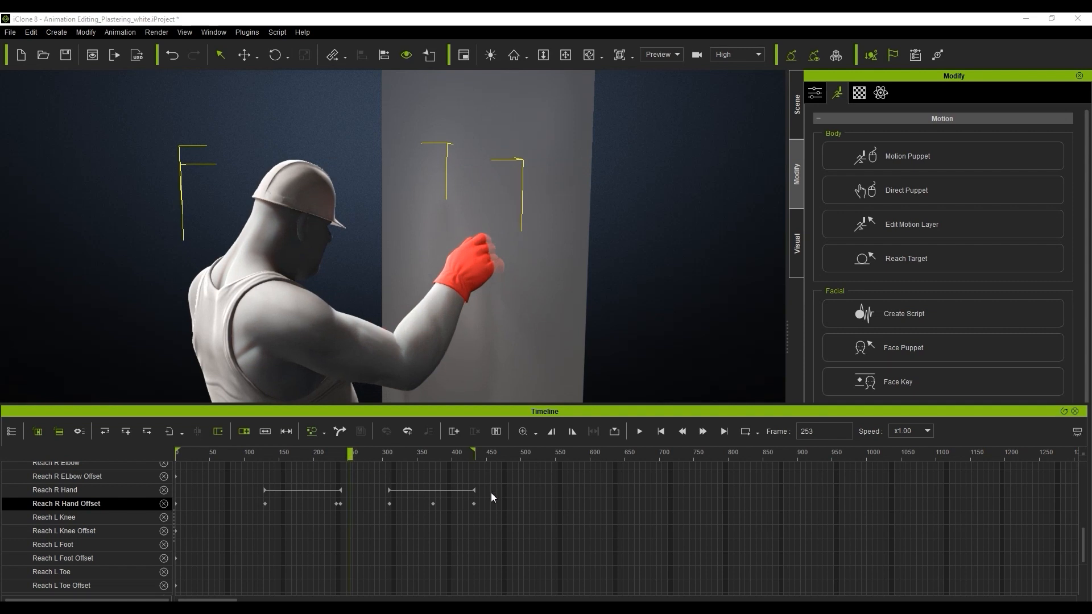
mouse_move(460, 254)
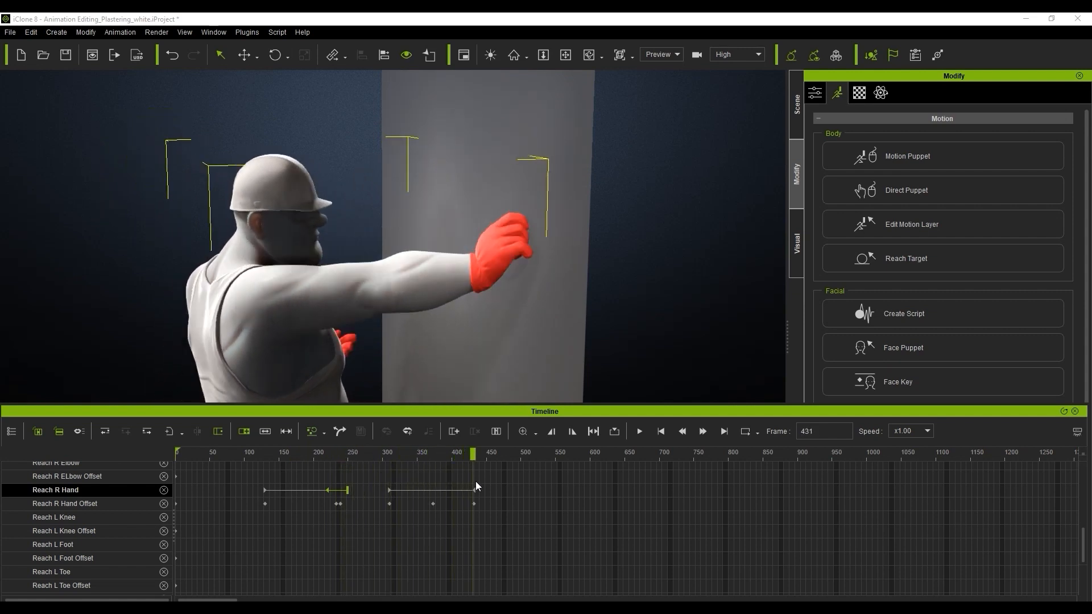
- Drag the first Reach R Hand release key later, then play from the start
left_click(659, 431)
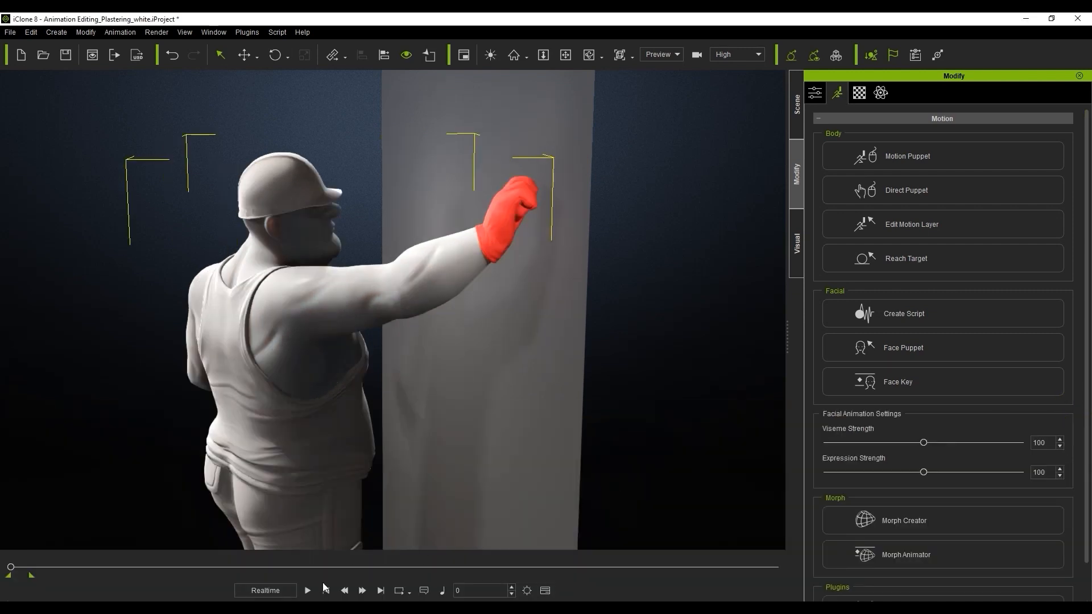
left_click(307, 590)
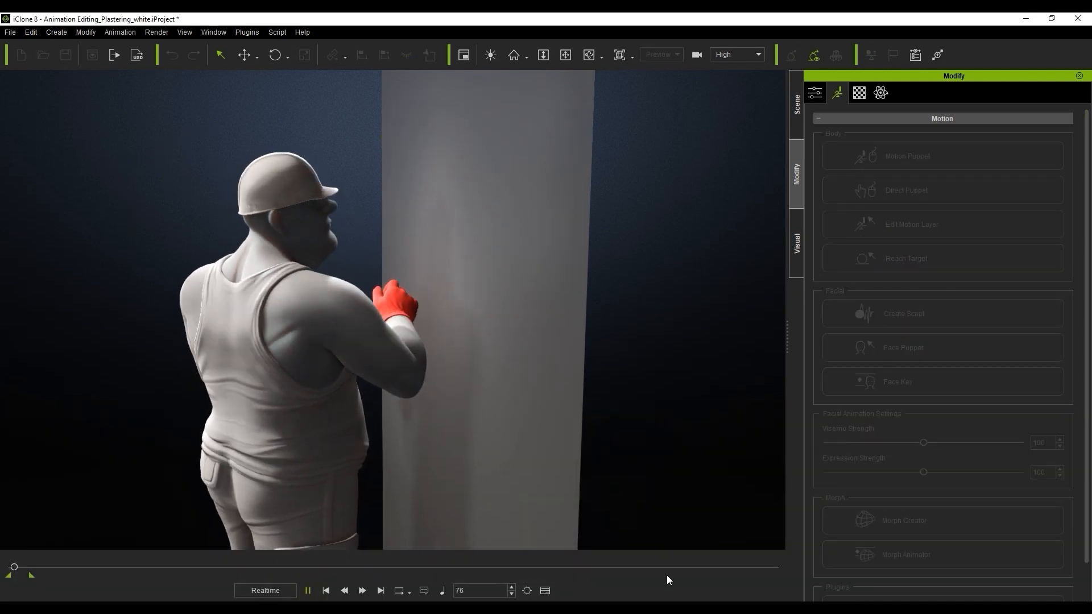